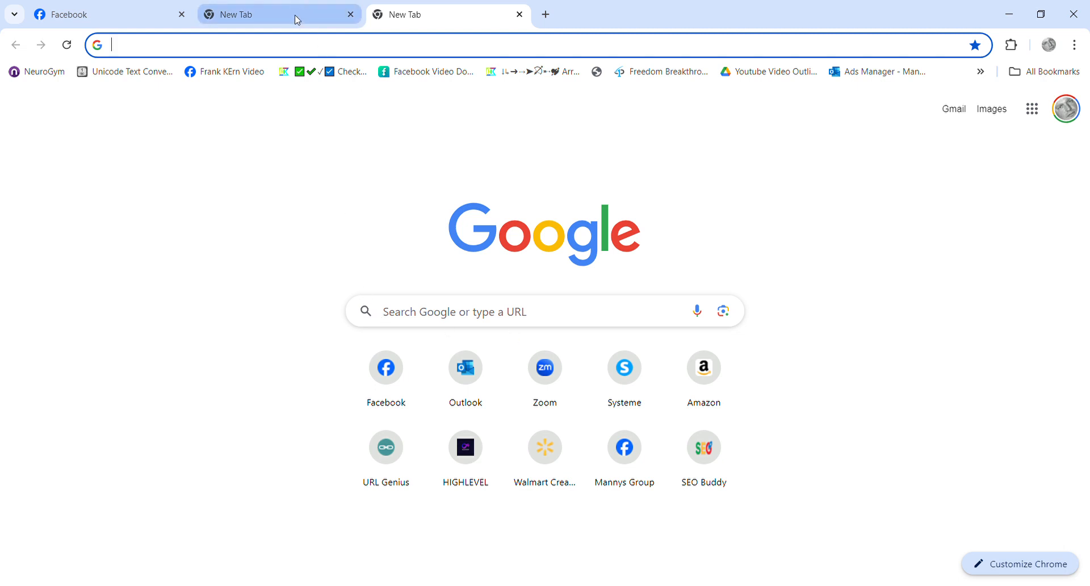
# Enter a Facebook address in the address bar to surface past Facebook suggestions
pyautogui.write('facebook.com/kayton.kimberly/')
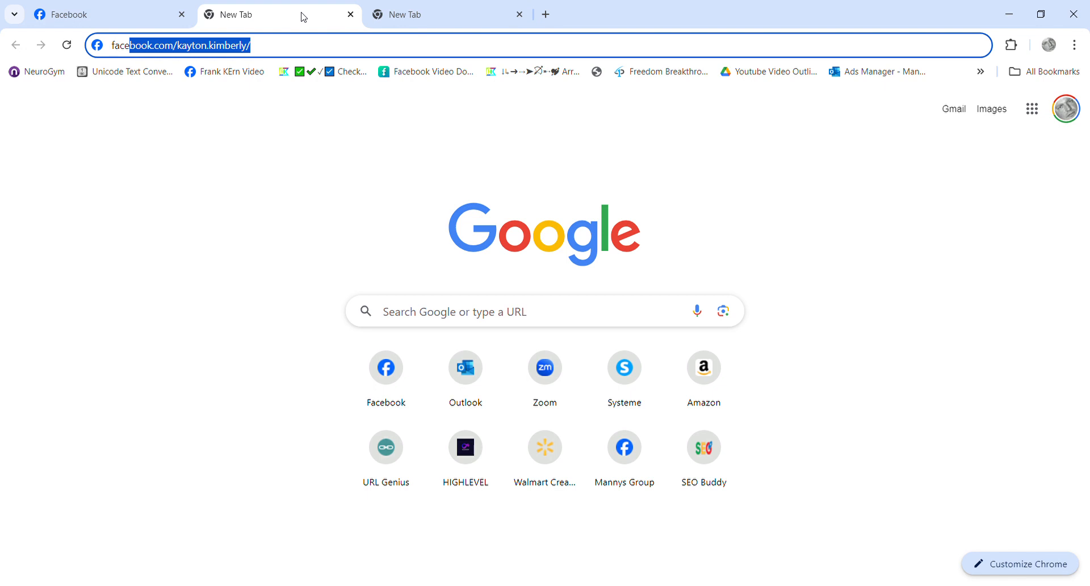
pyautogui.moveTo(311, 26)
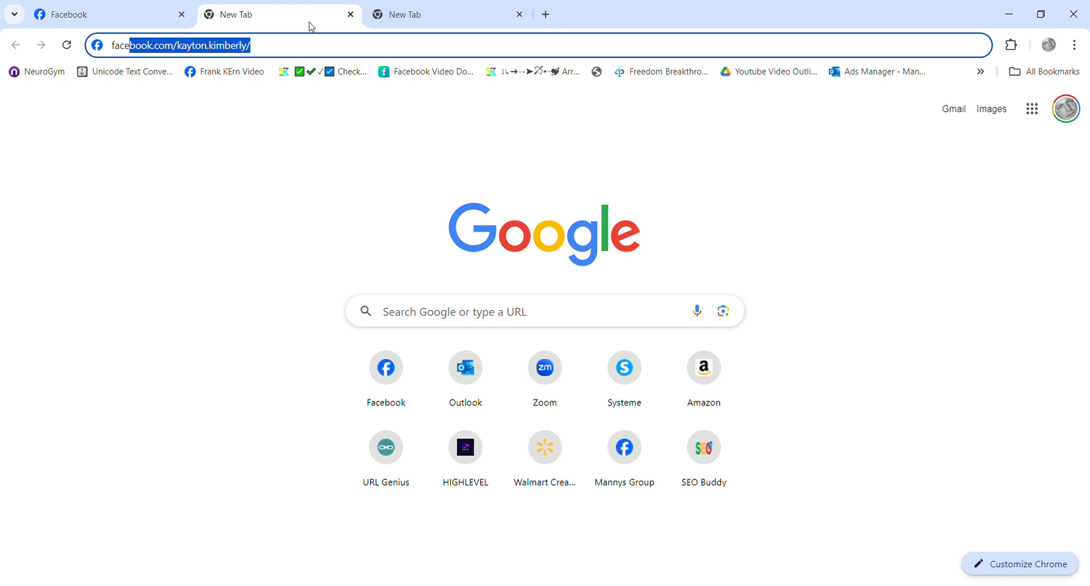
pyautogui.moveTo(333, 8)
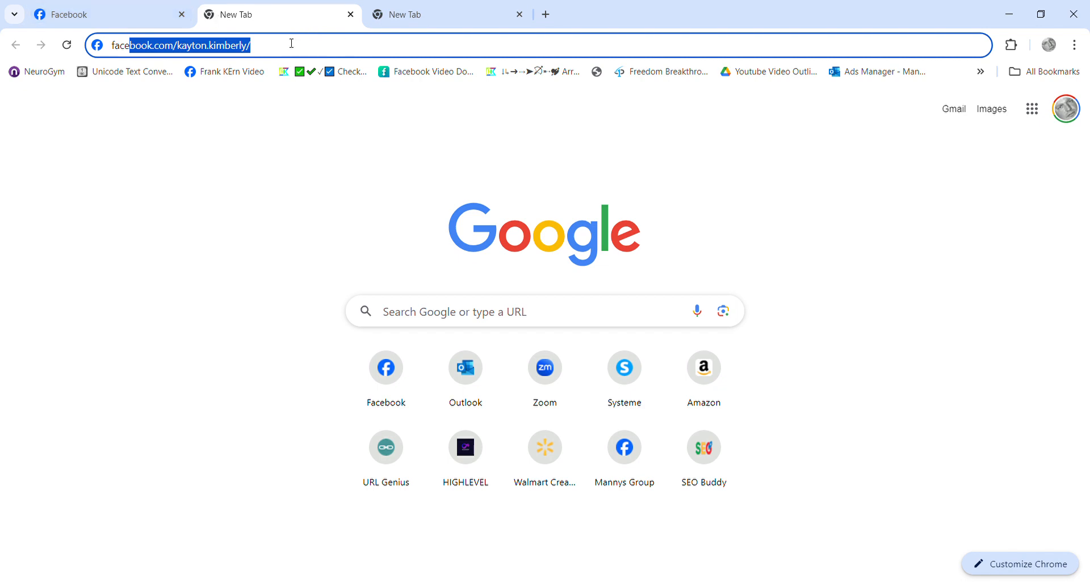
pyautogui.write('facebook.com/kayton.')
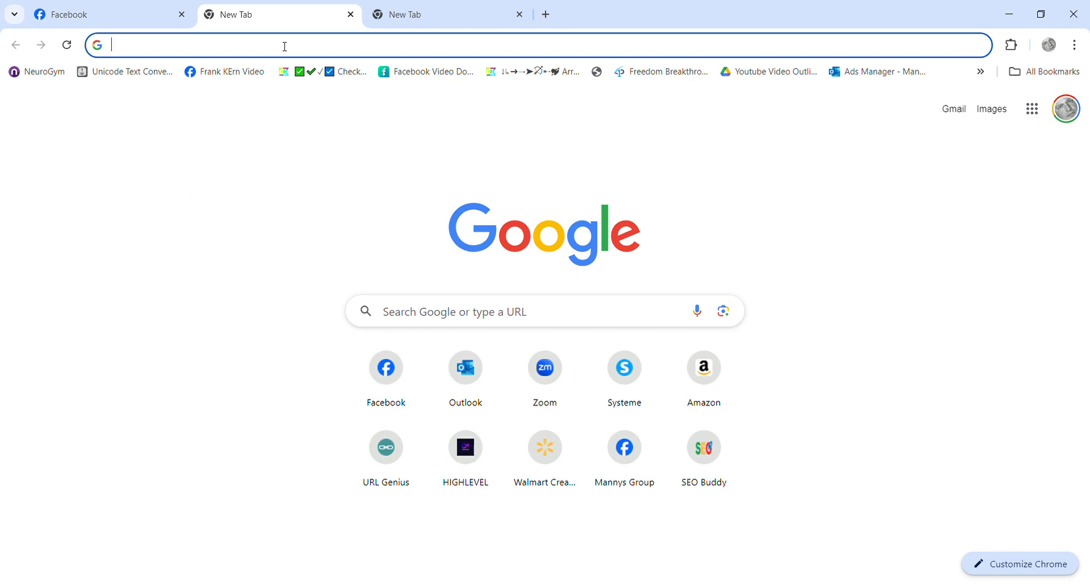
pyautogui.write('facebook.com/kayton.kimberly/')
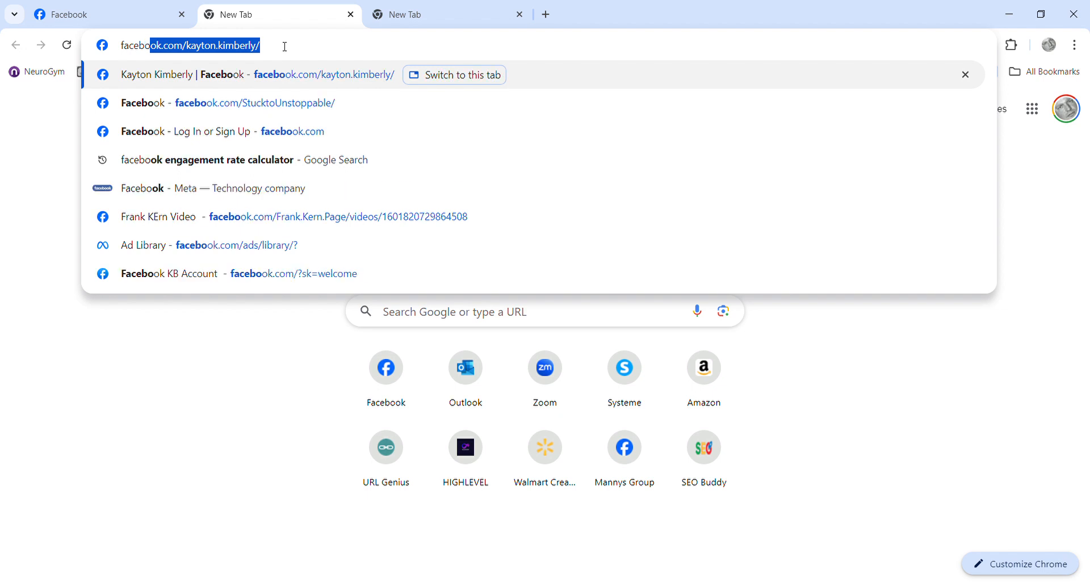
pyautogui.moveTo(182, 132)
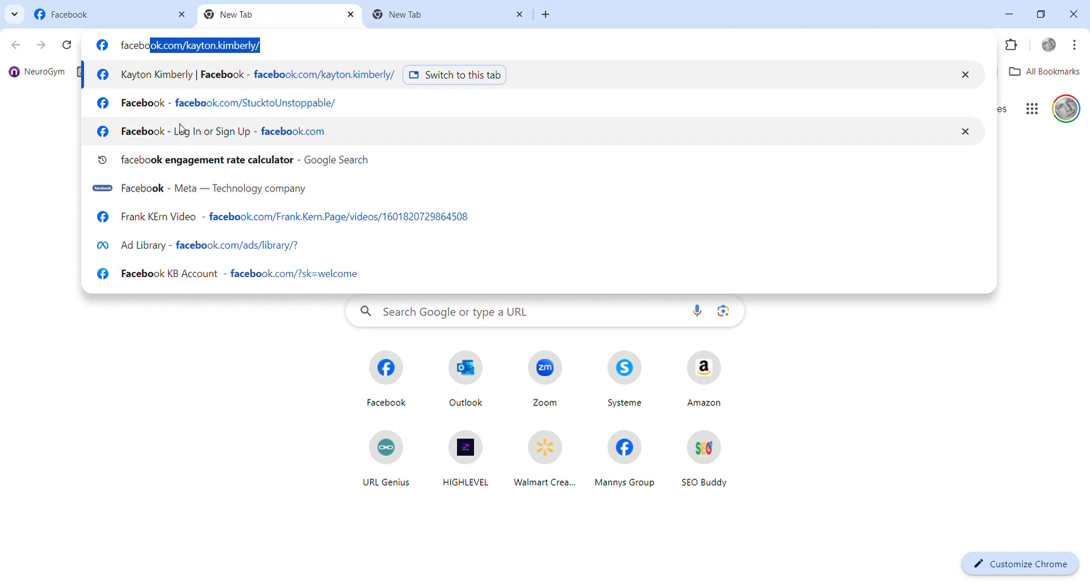
pyautogui.moveTo(202, 159)
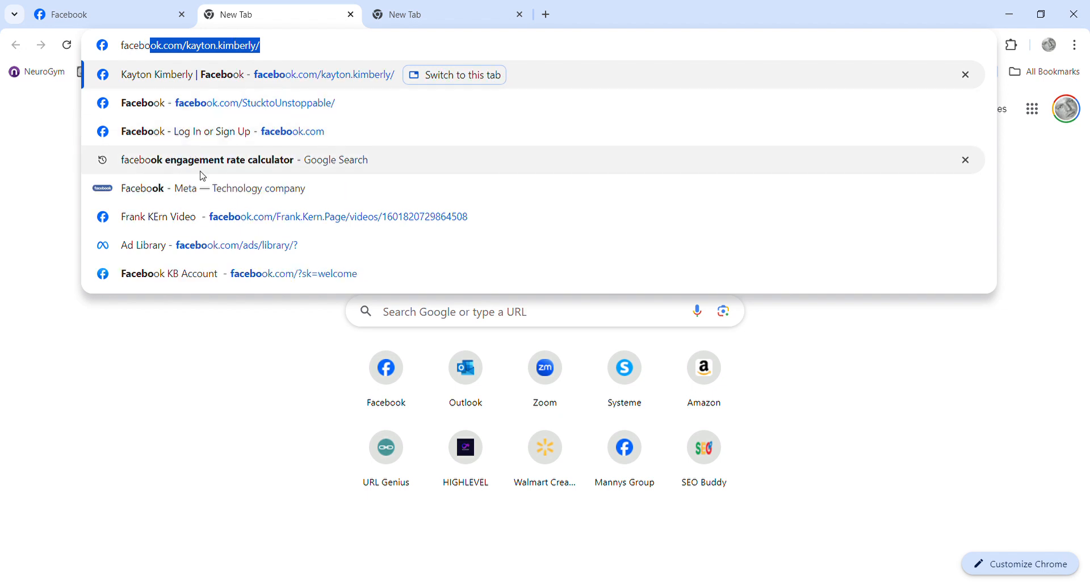
# Rerun the 'facebook engagement rate calculator' Google search and reach the Phlanx listing
pyautogui.click(207, 160)
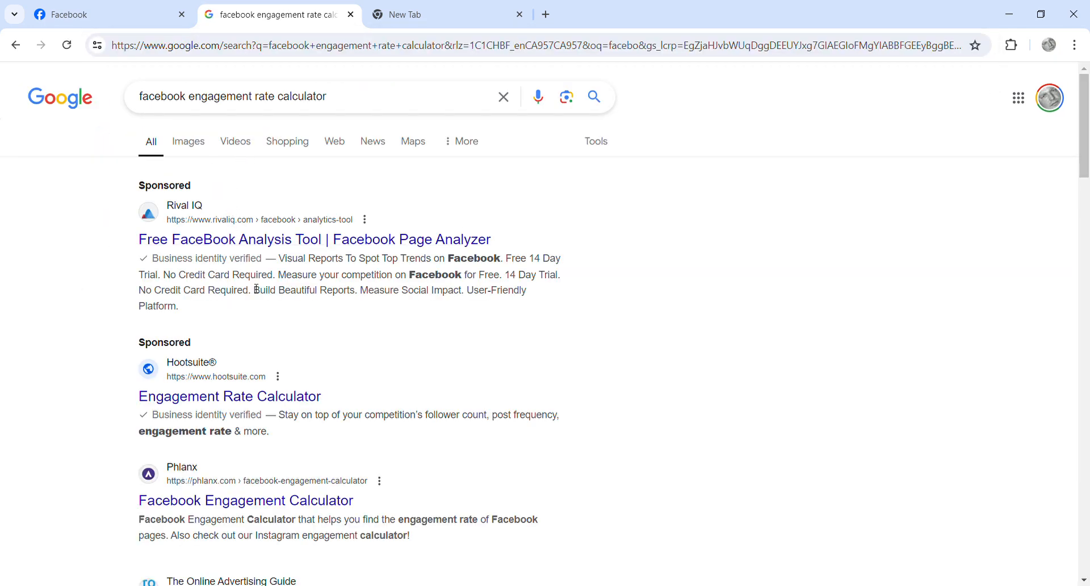
pyautogui.scroll(-3)
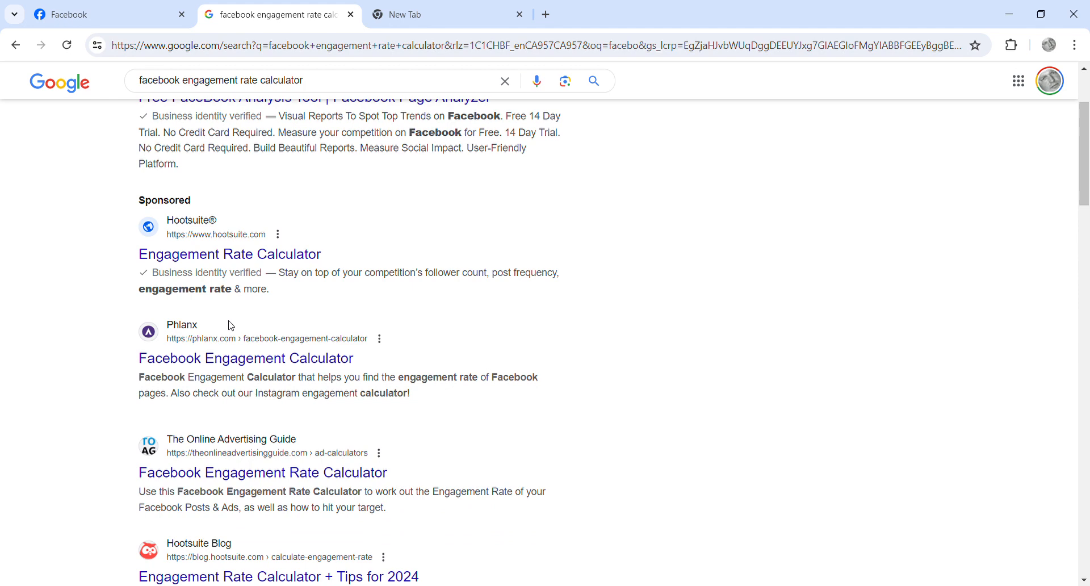
pyautogui.moveTo(245, 357)
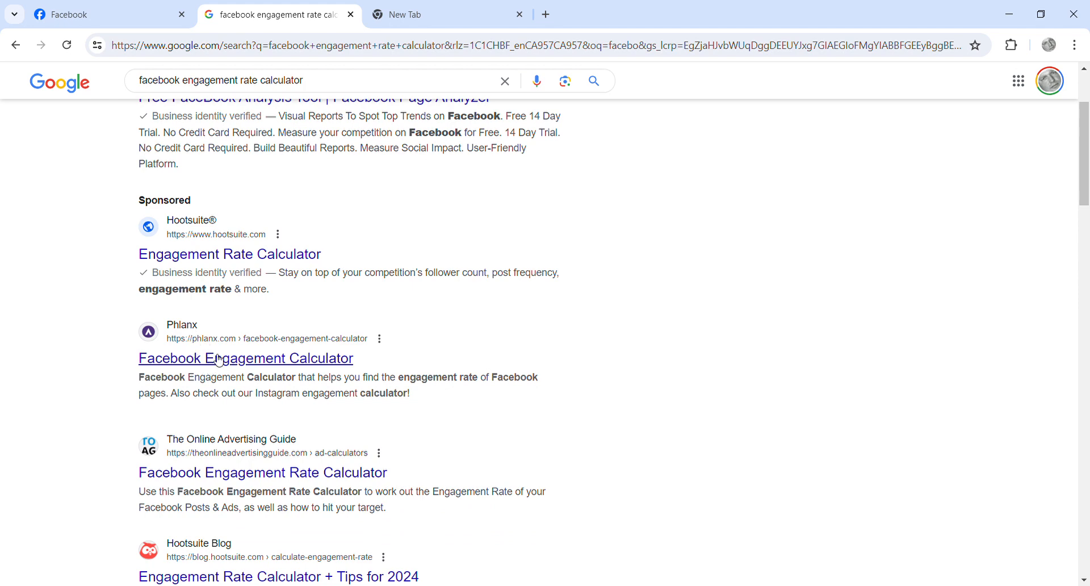
pyautogui.click(245, 358)
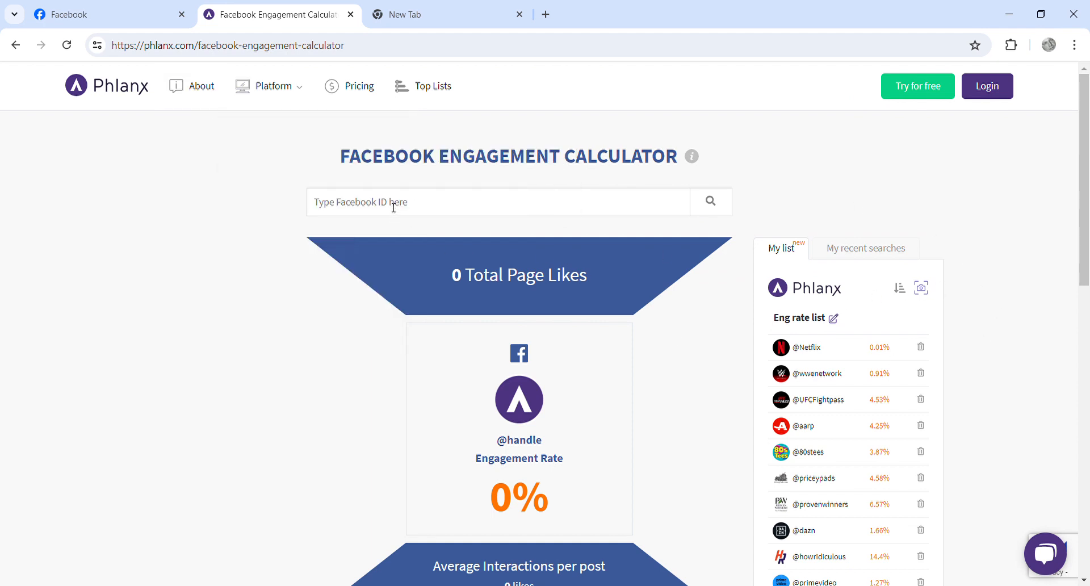
pyautogui.write('kayton.')
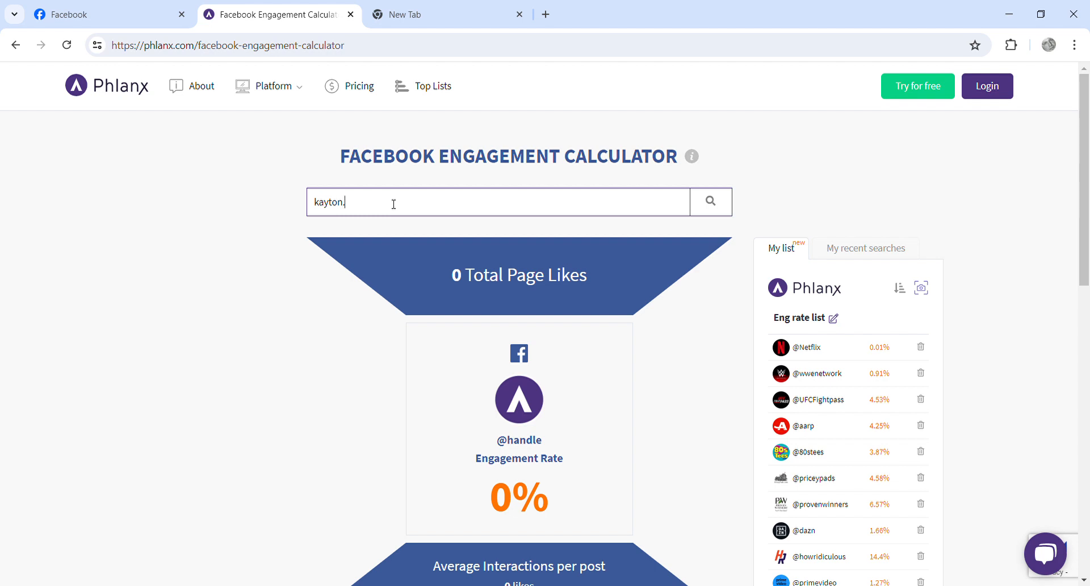
pyautogui.write('kimberly')
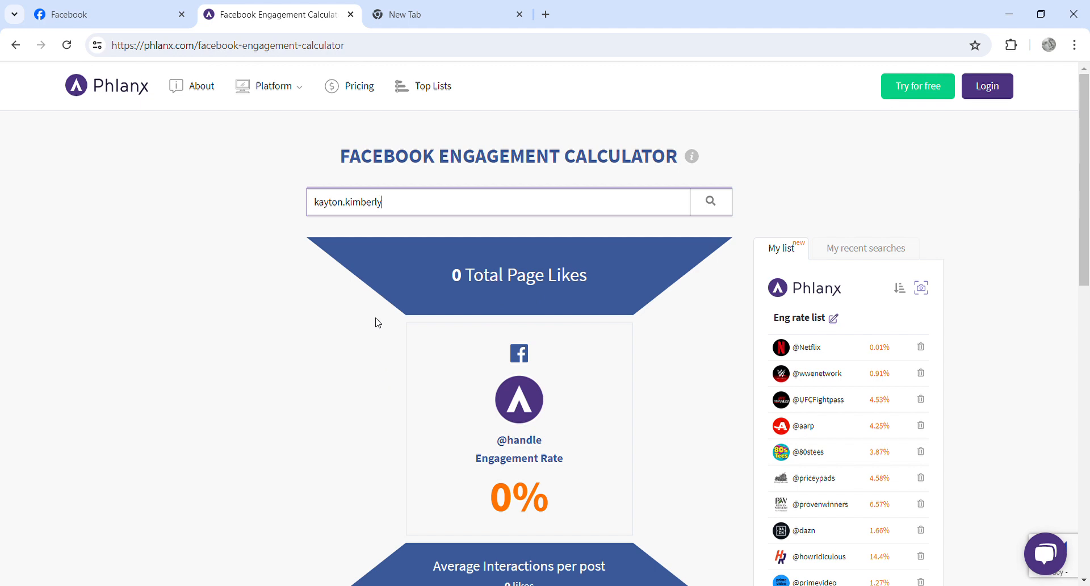
pyautogui.click(709, 202)
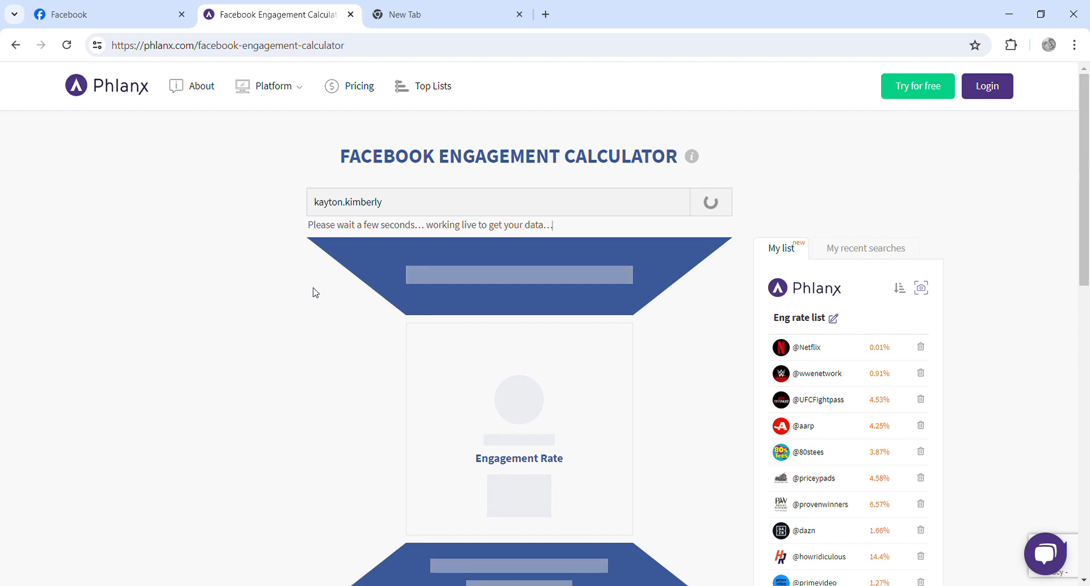
pyautogui.scroll(-3)
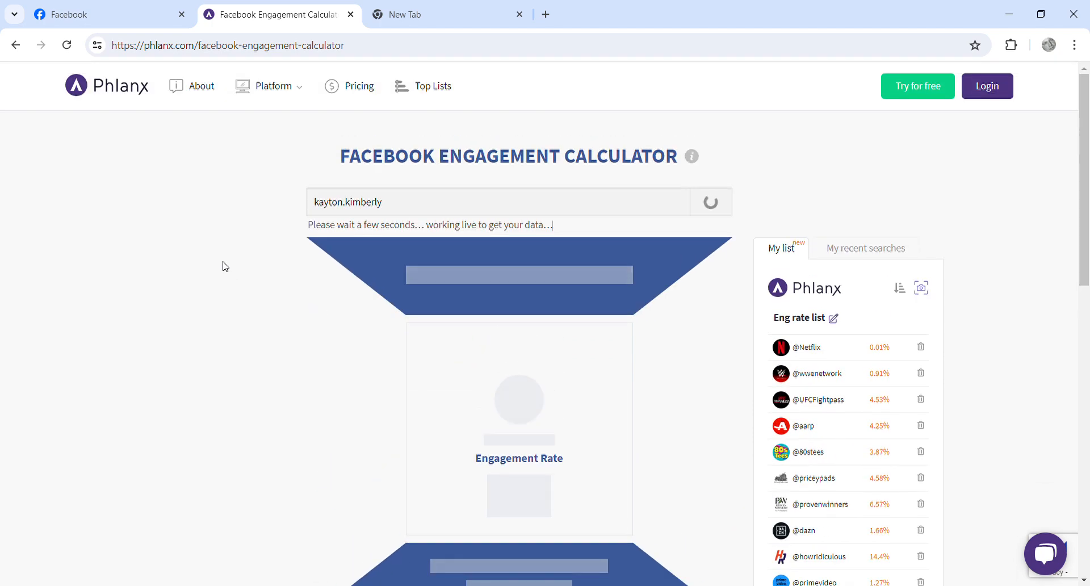
pyautogui.scroll(-3)
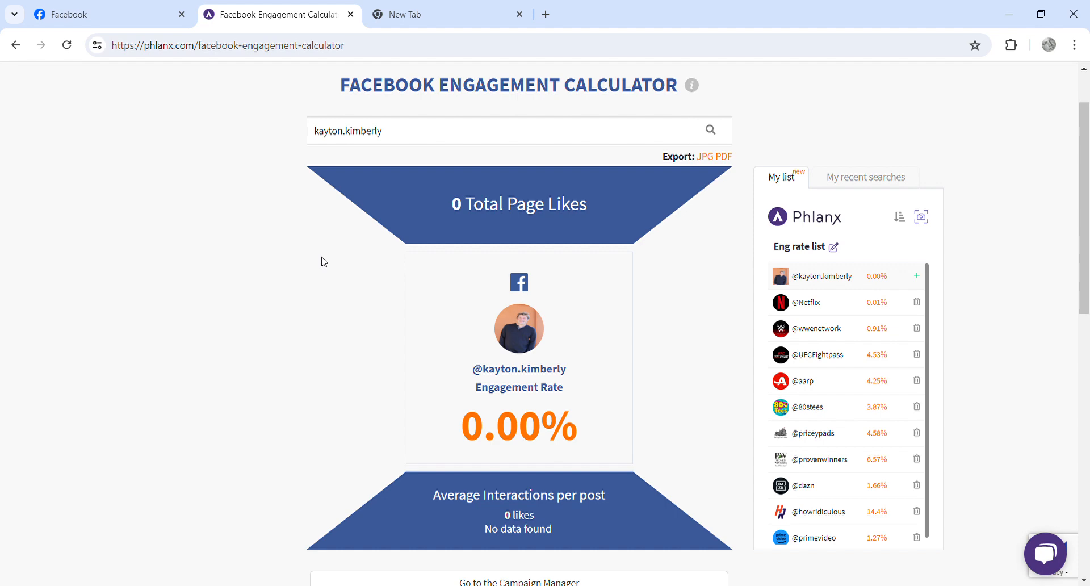
pyautogui.moveTo(380, 346)
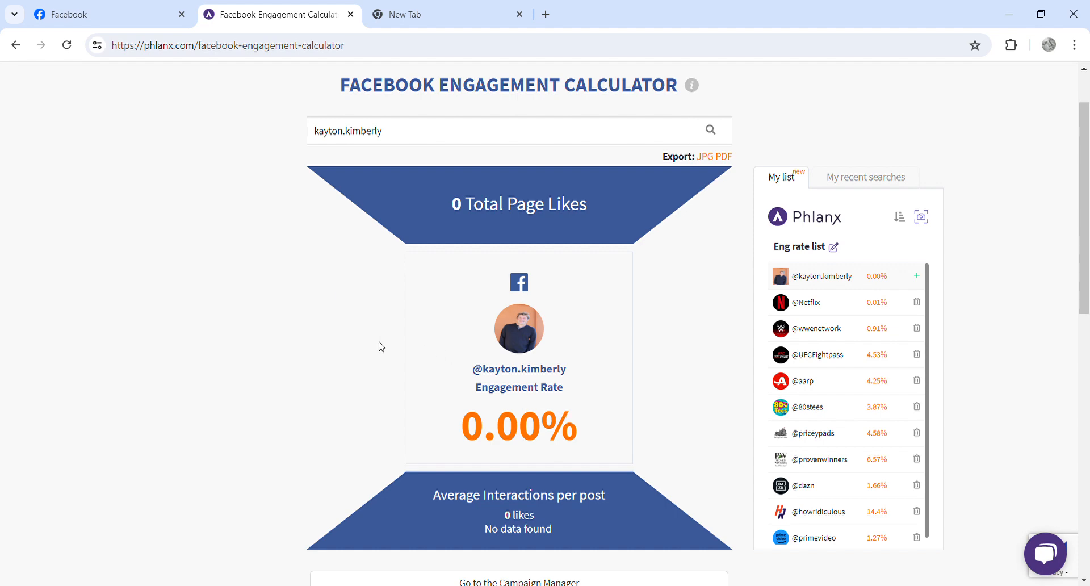
pyautogui.scroll(-3)
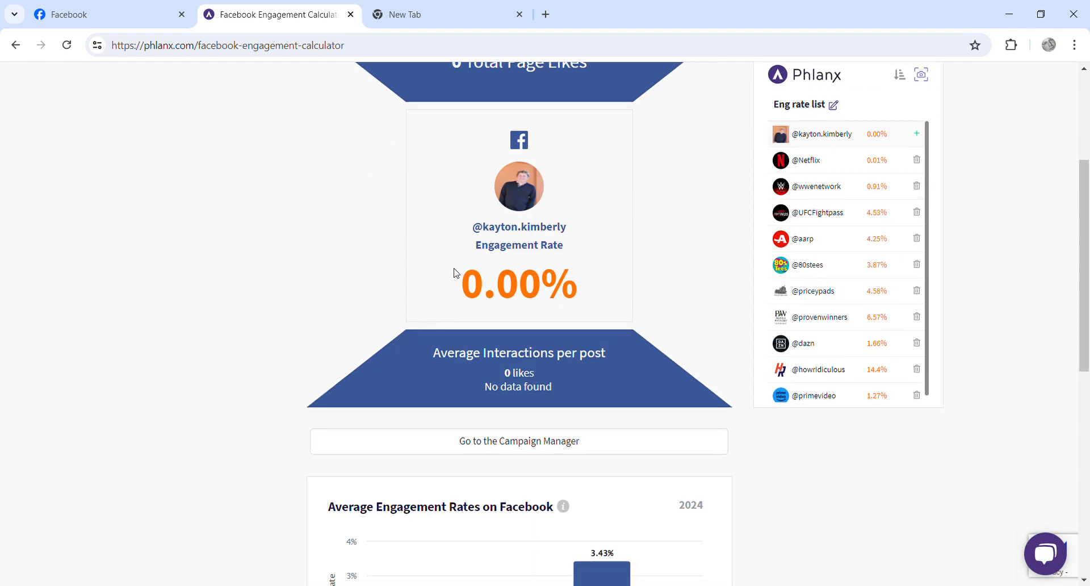
pyautogui.scroll(3)
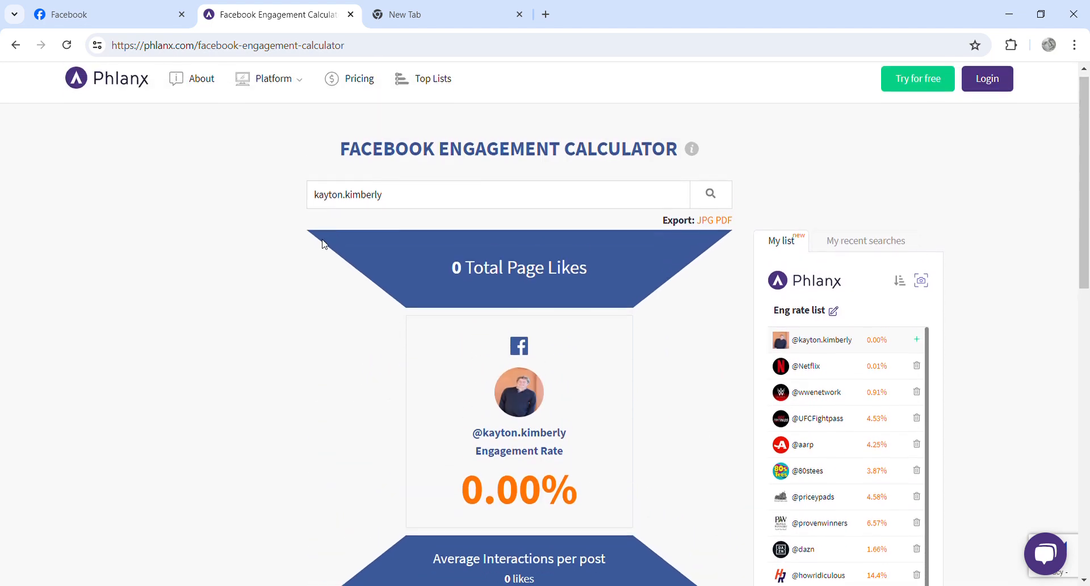
pyautogui.scroll(-3)
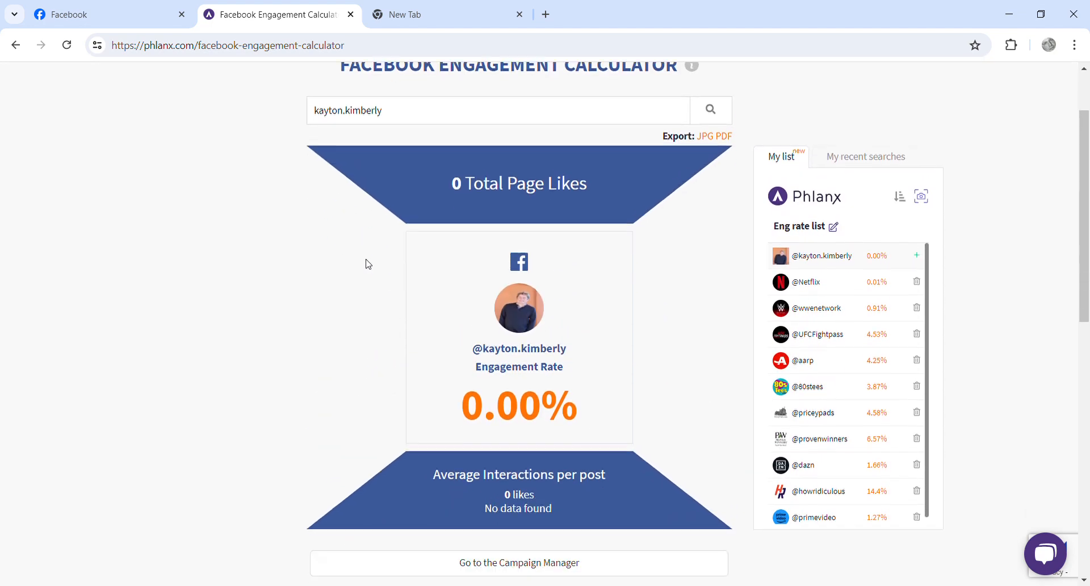
pyautogui.scroll(-3)
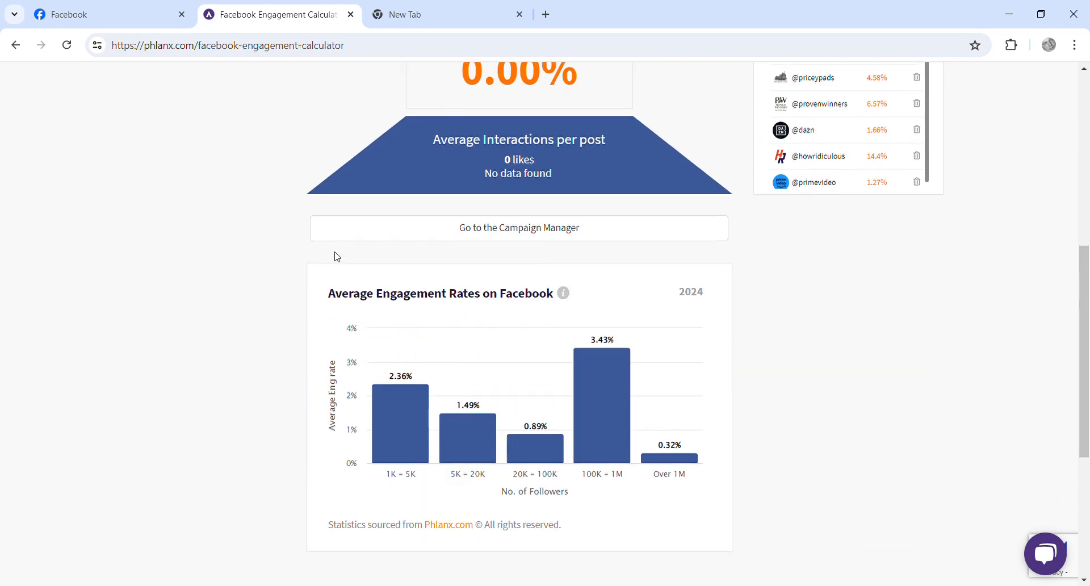
pyautogui.scroll(-3)
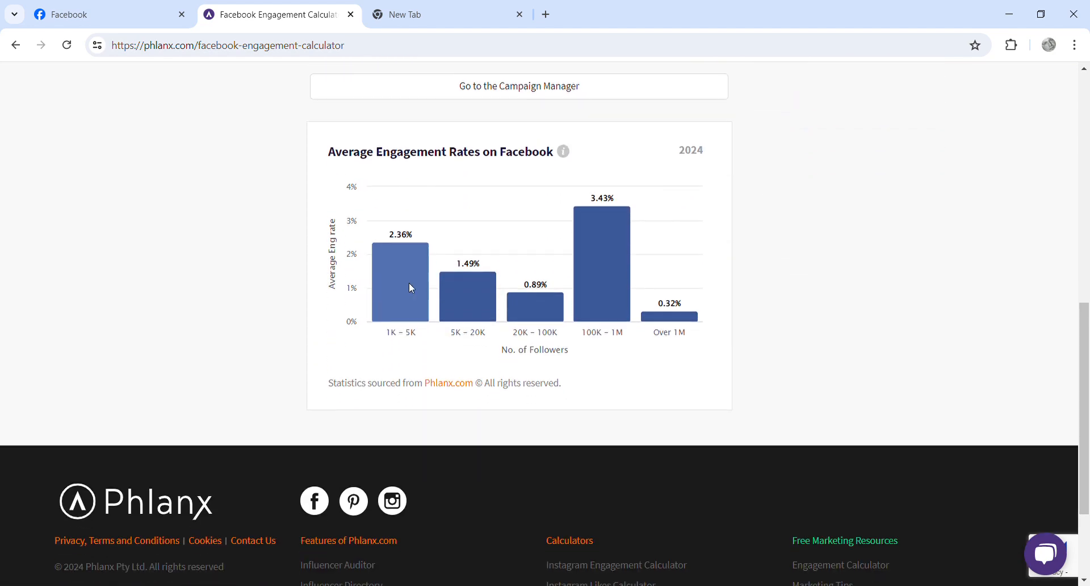
pyautogui.moveTo(387, 363)
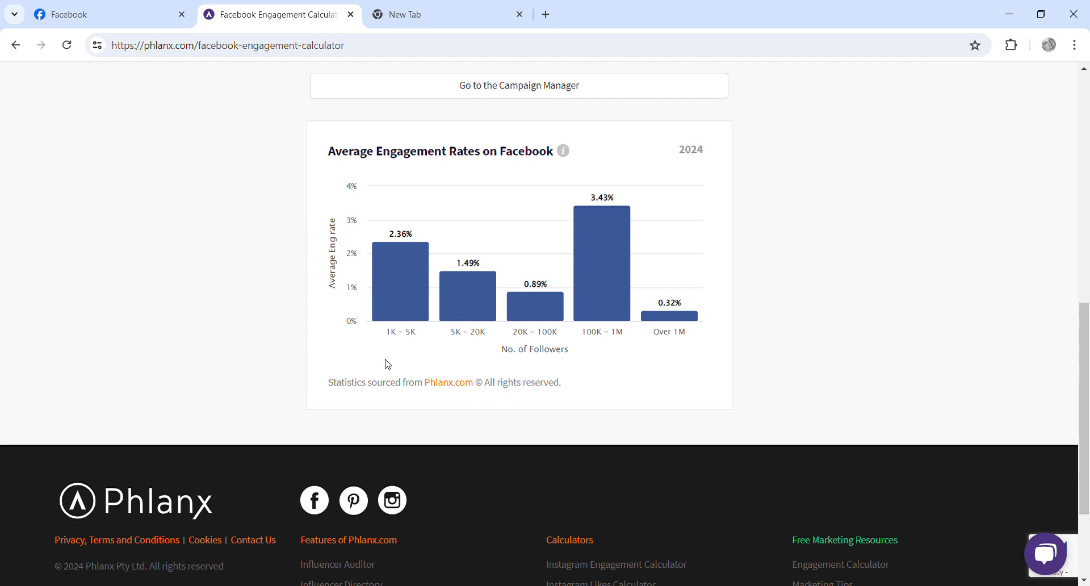
pyautogui.moveTo(392, 339)
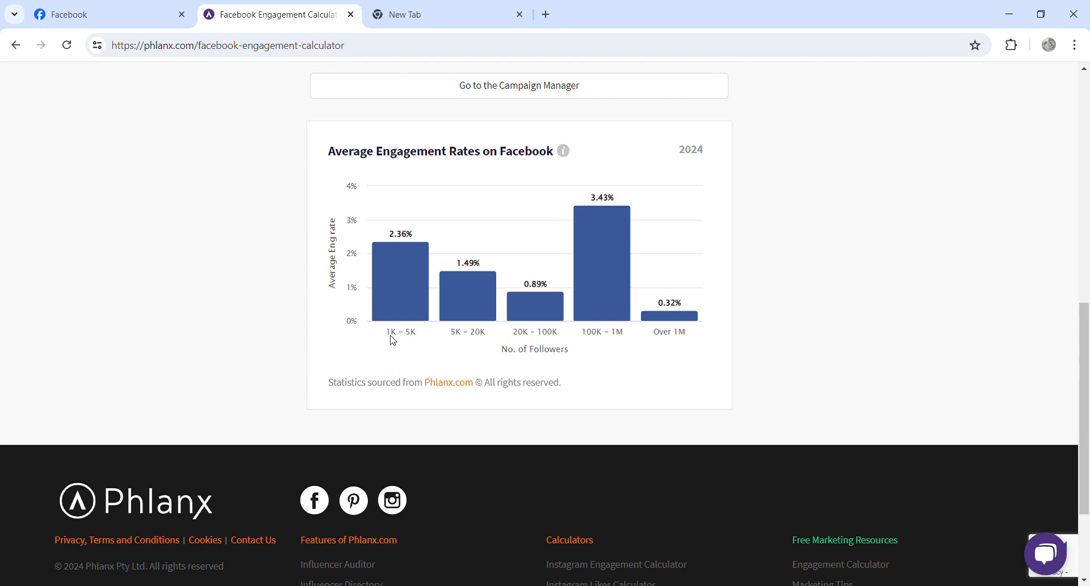
pyautogui.moveTo(339, 228)
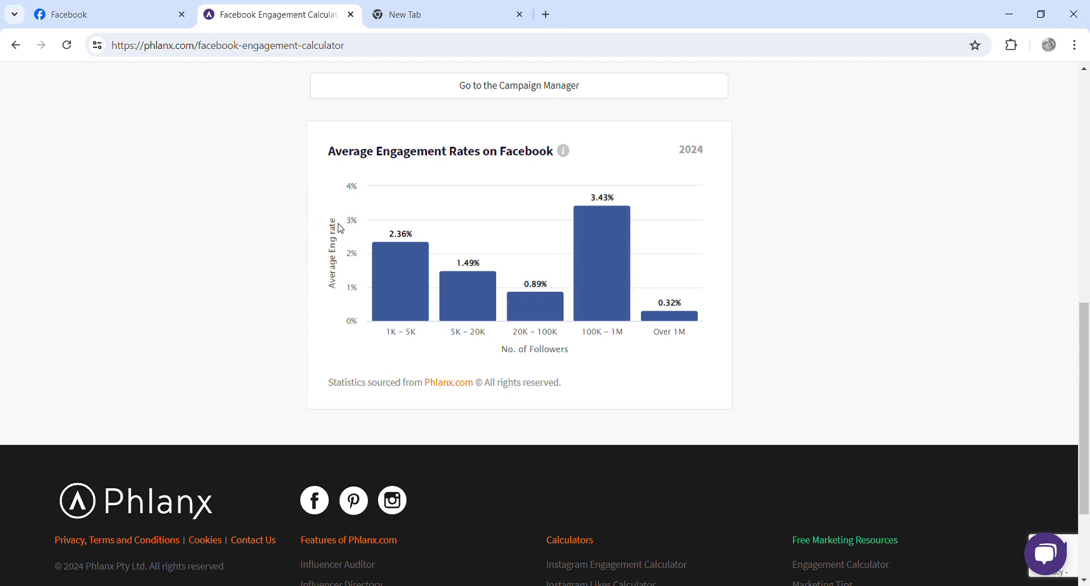
pyautogui.scroll(3)
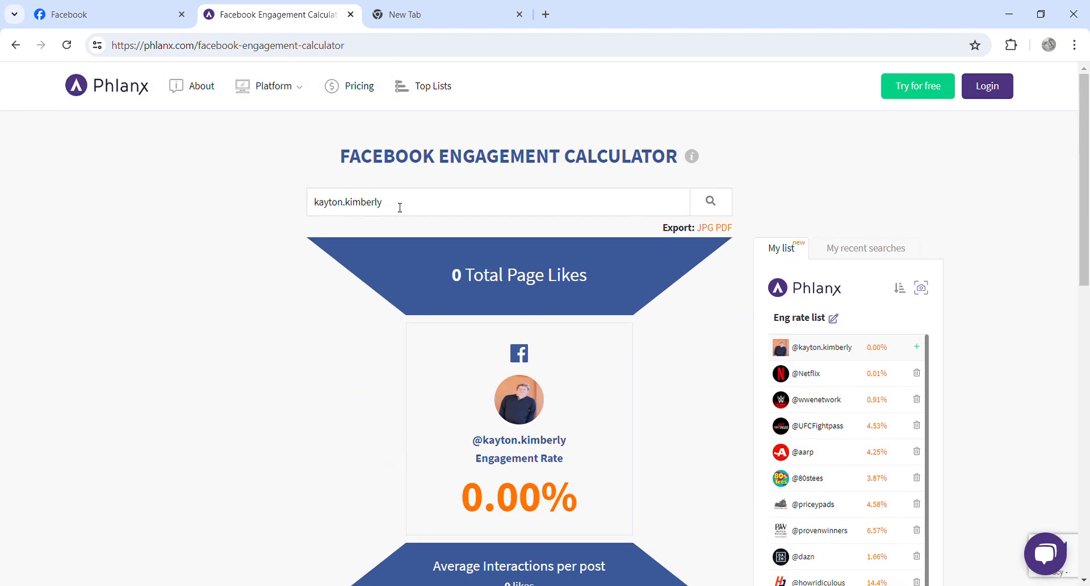
pyautogui.moveTo(512, 256)
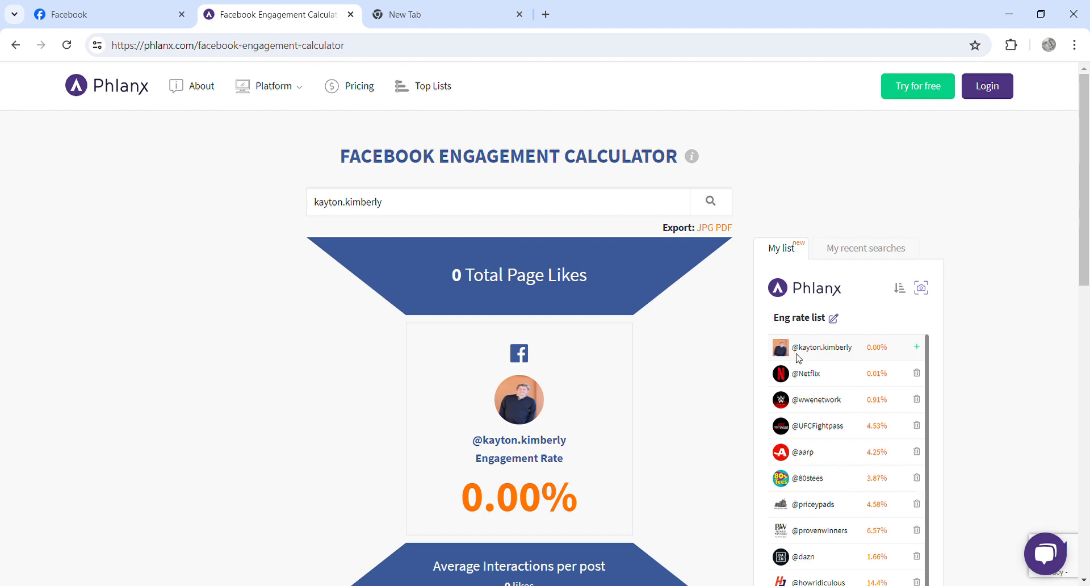
pyautogui.moveTo(858, 319)
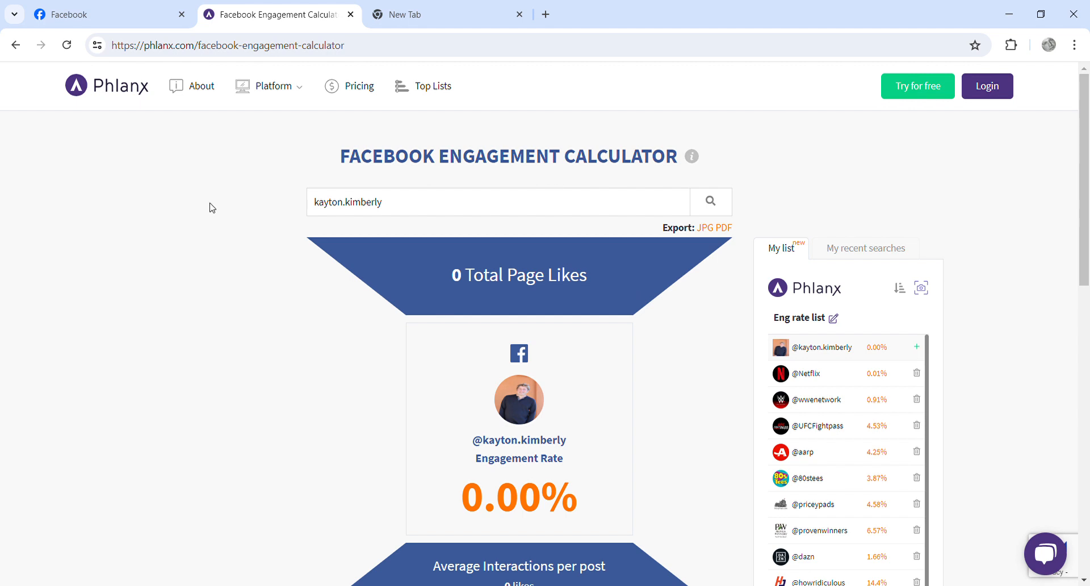
pyautogui.moveTo(449, 227)
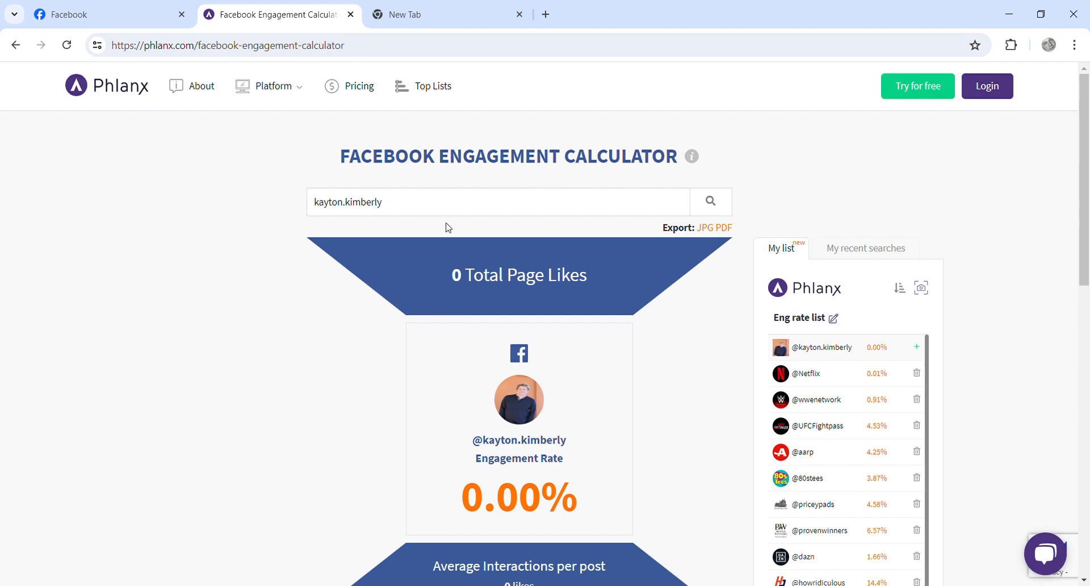
# View Phlanx pricing ($39, $60, $90 plans) and expand the Platform features menu
pyautogui.click(359, 86)
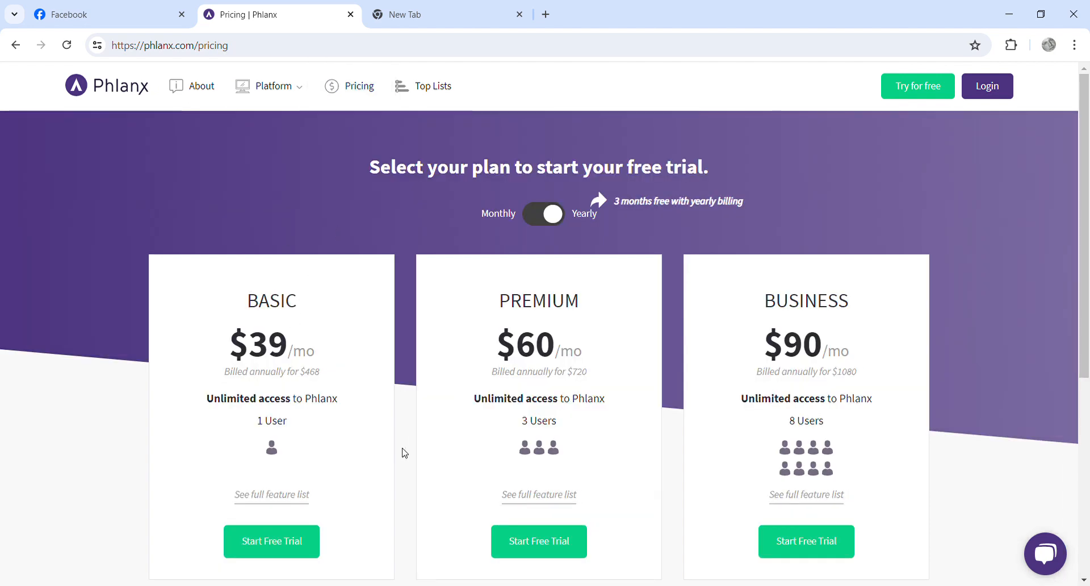
pyautogui.moveTo(350, 424)
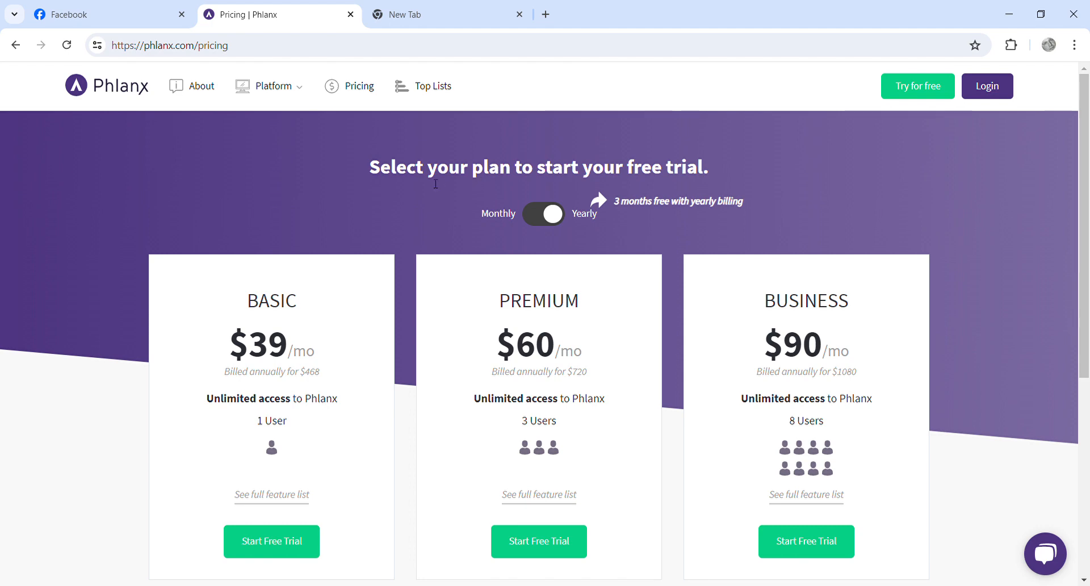
pyautogui.click(271, 85)
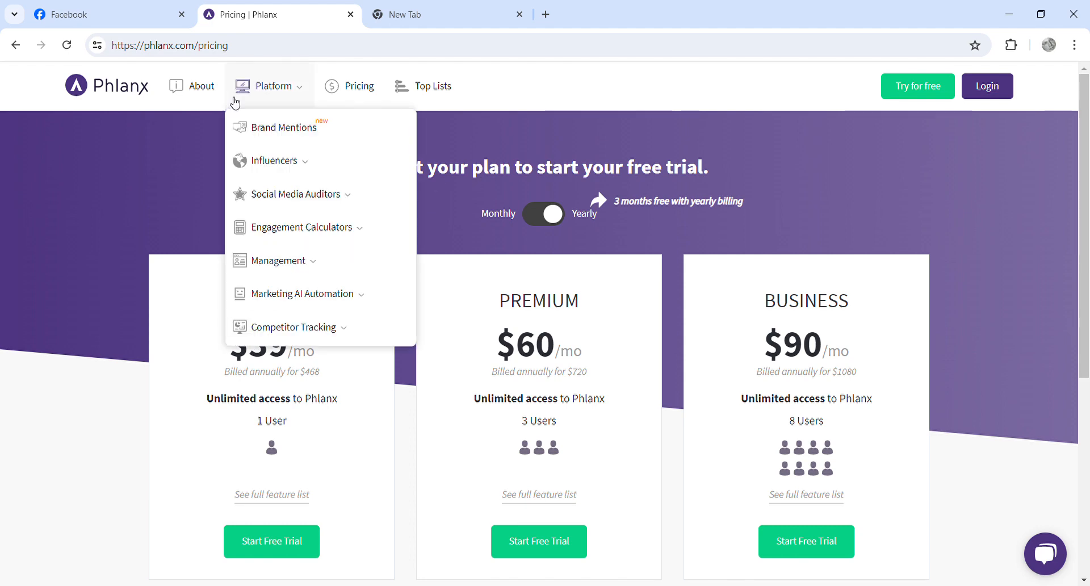
pyautogui.moveTo(271, 87)
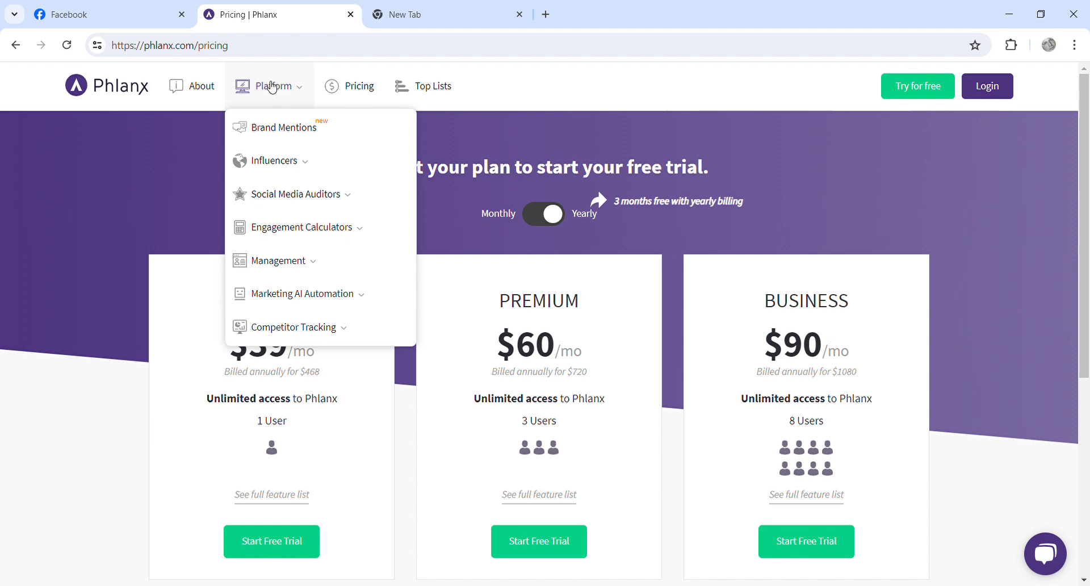
pyautogui.moveTo(277, 160)
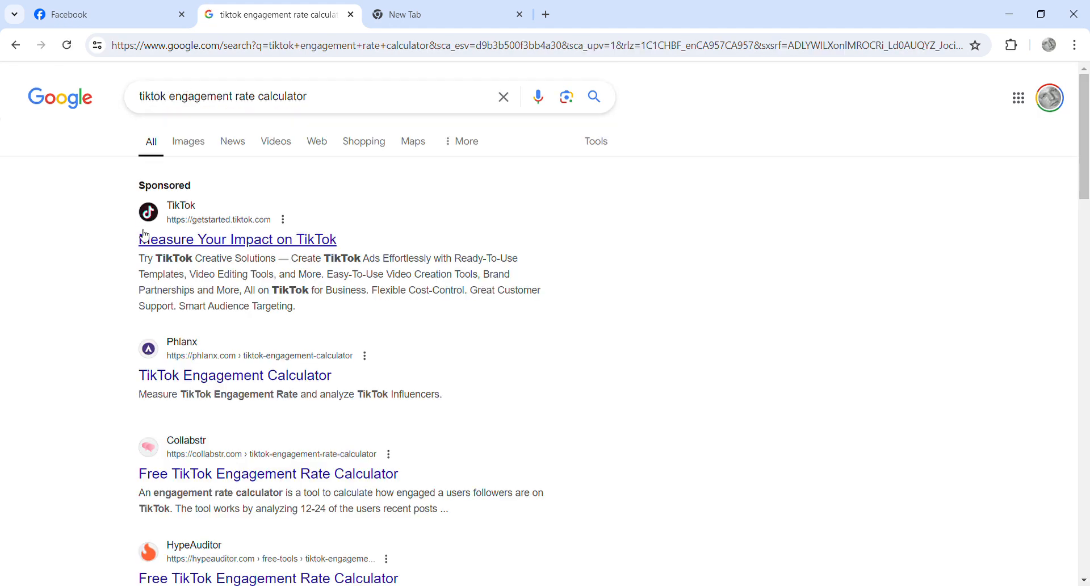
# Open the Phlanx TikTok Engagement Calculator from the Google results
pyautogui.click(234, 375)
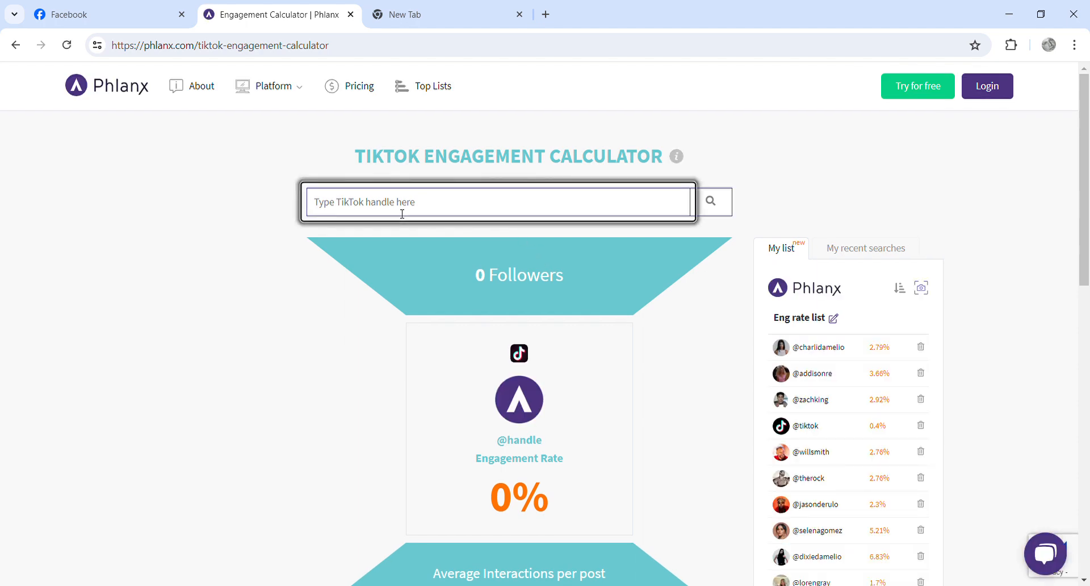
# Calculate TikTok engagement for the handle creativewealth
pyautogui.write('creativeeeatl')
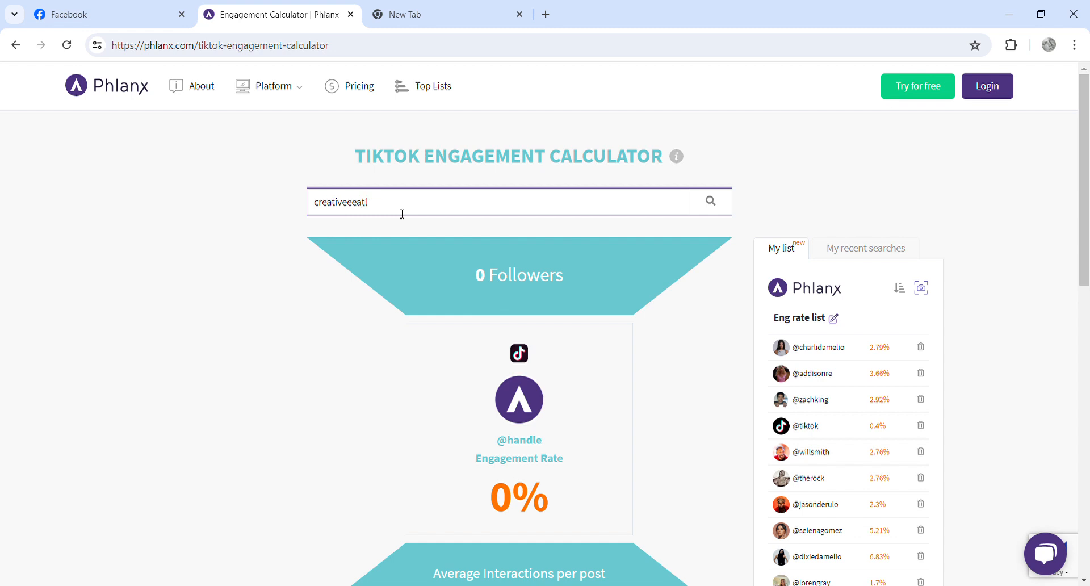
pyautogui.press('Backspace')
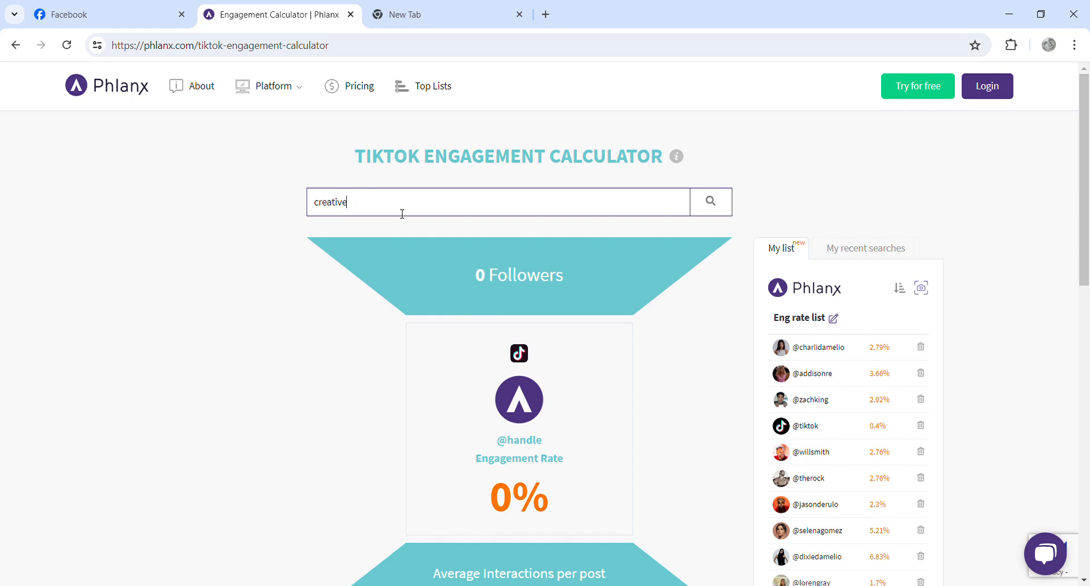
pyautogui.write('wealth')
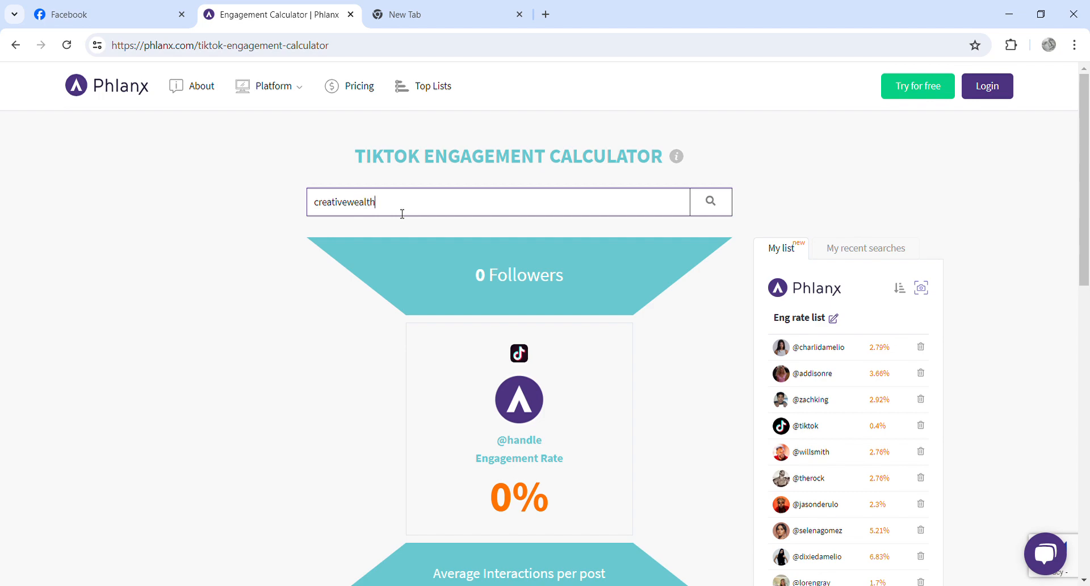
pyautogui.scroll(-3)
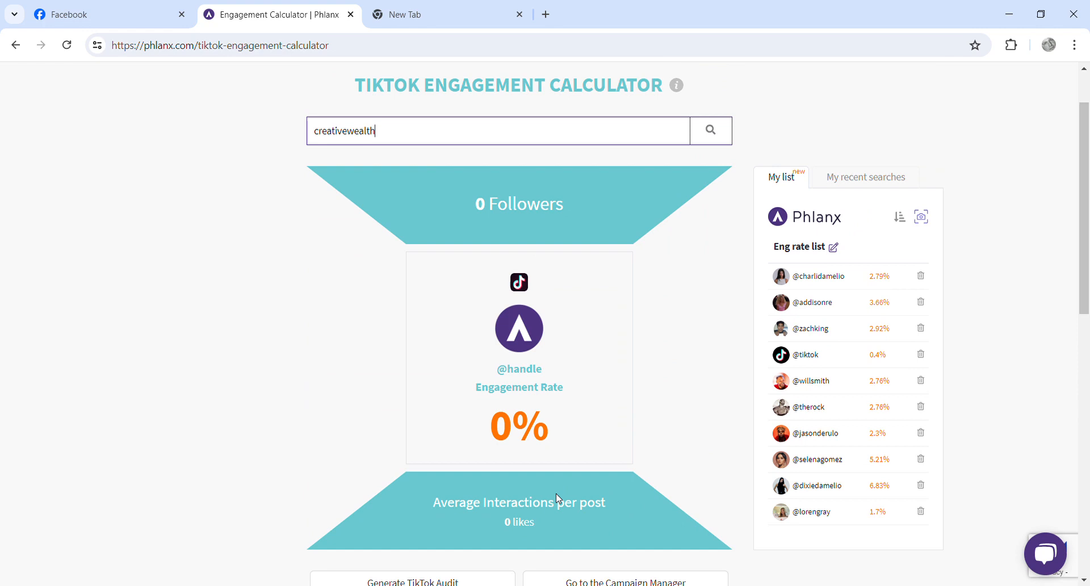
pyautogui.click(710, 131)
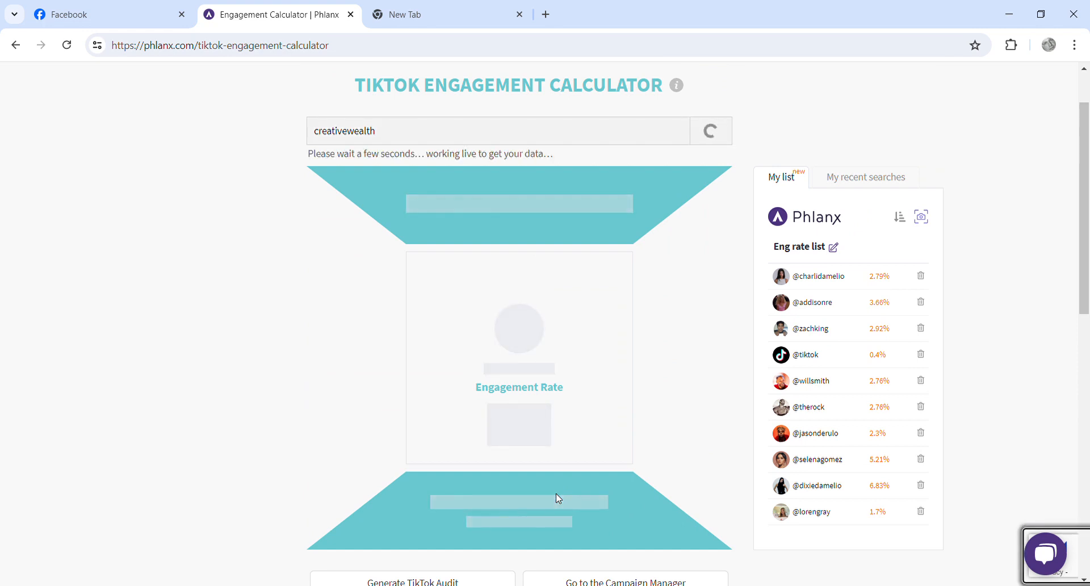
pyautogui.moveTo(352, 303)
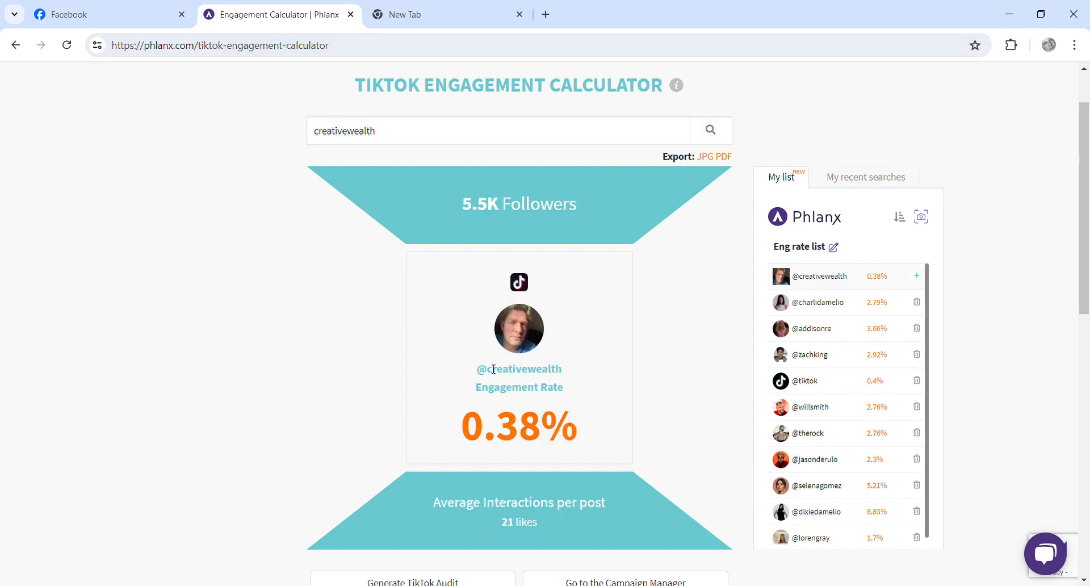
pyautogui.moveTo(508, 233)
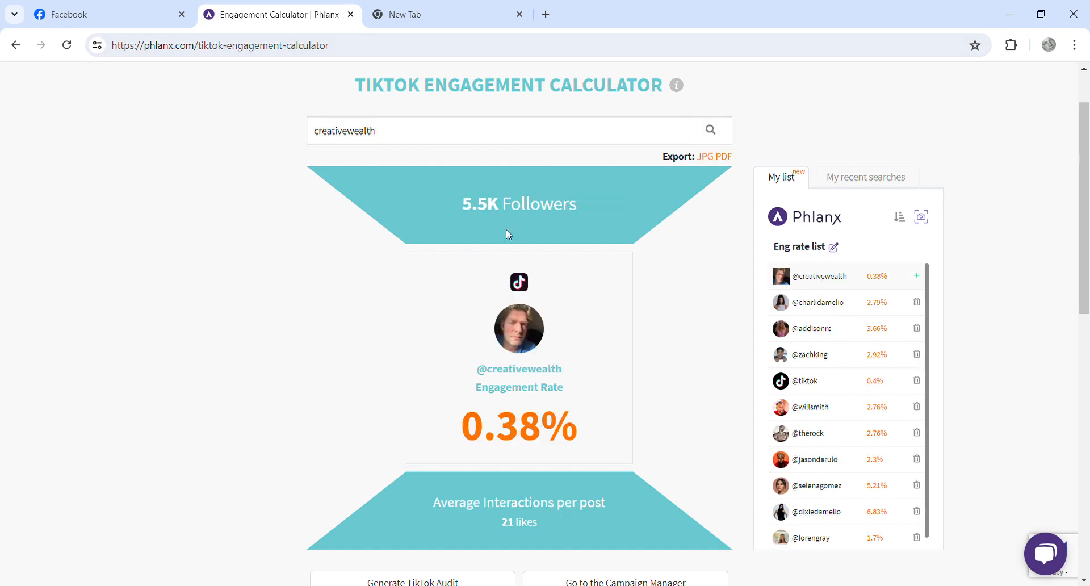
# Scroll to creativewealth's results: 5.5K followers, 0.38% engagement, 21 average likes
pyautogui.scroll(-3)
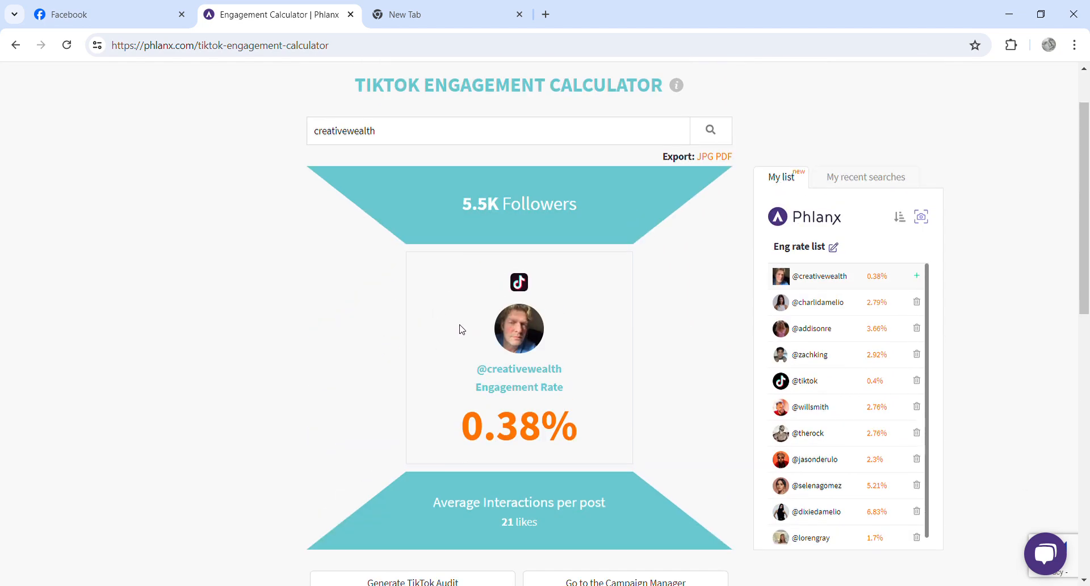
pyautogui.scroll(-3)
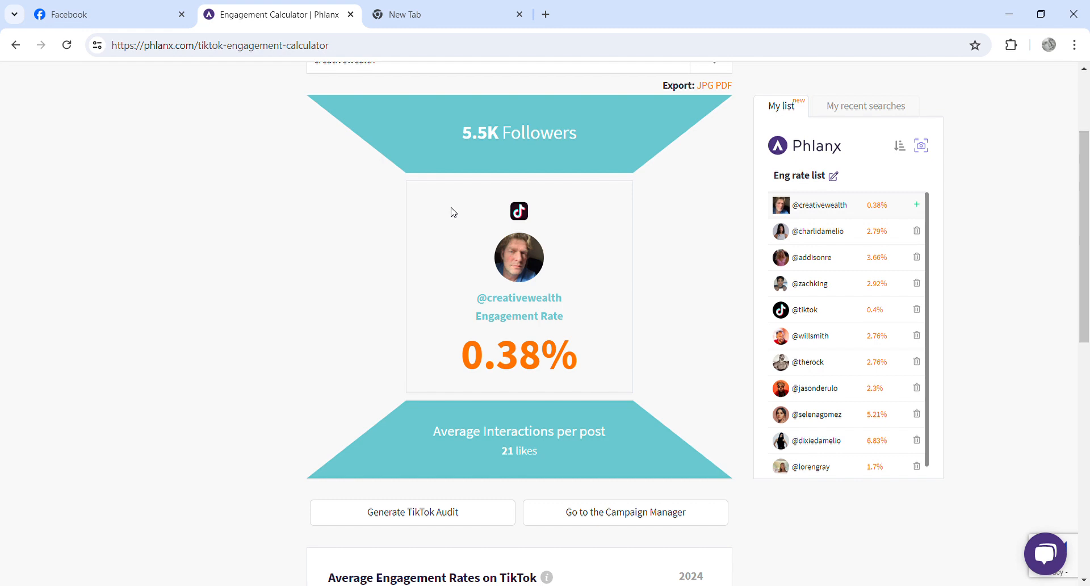
pyautogui.moveTo(696, 4)
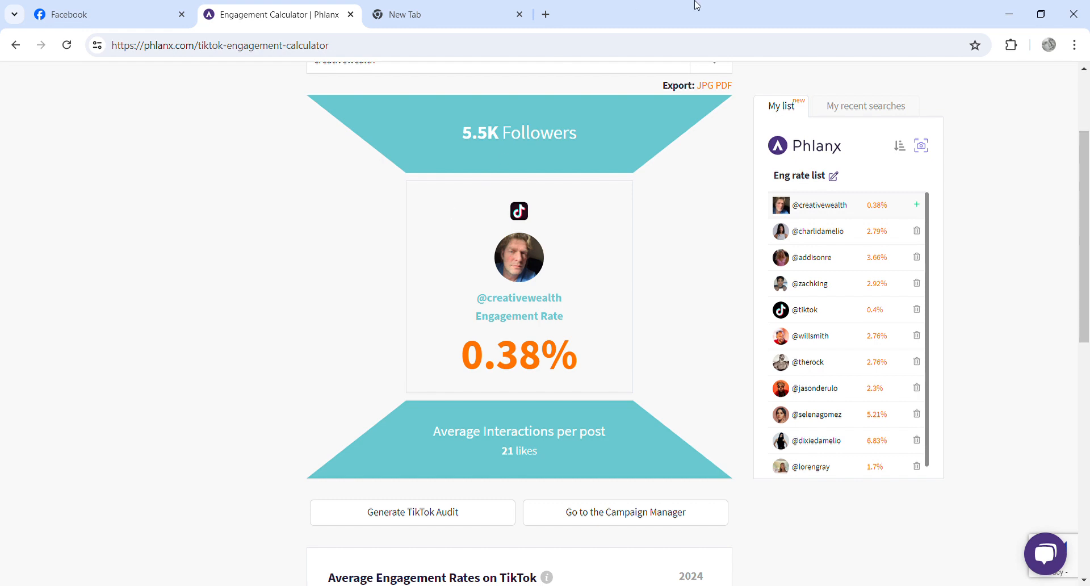
pyautogui.scroll(-3)
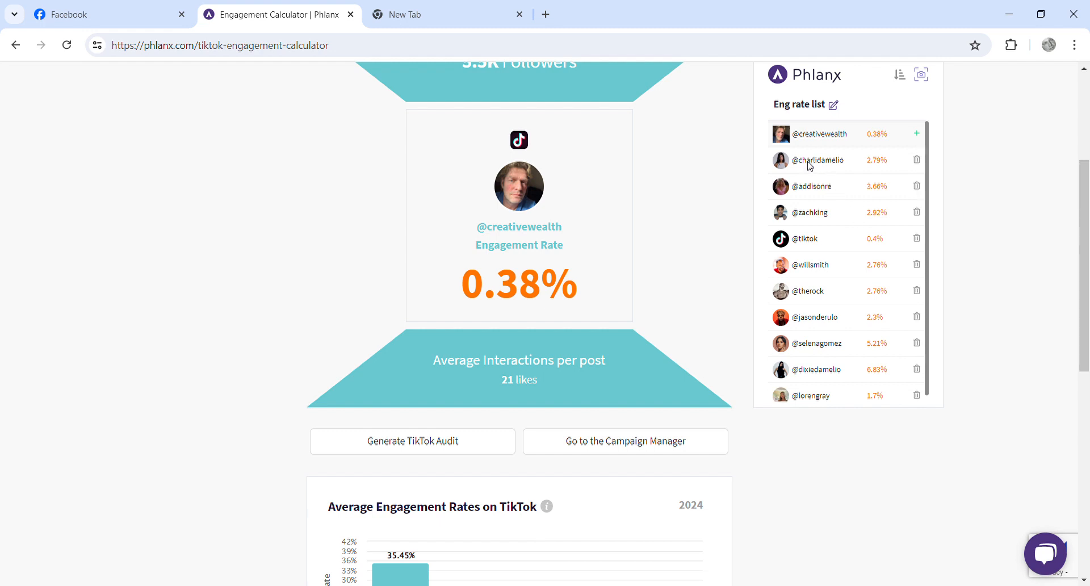
pyautogui.moveTo(866, 206)
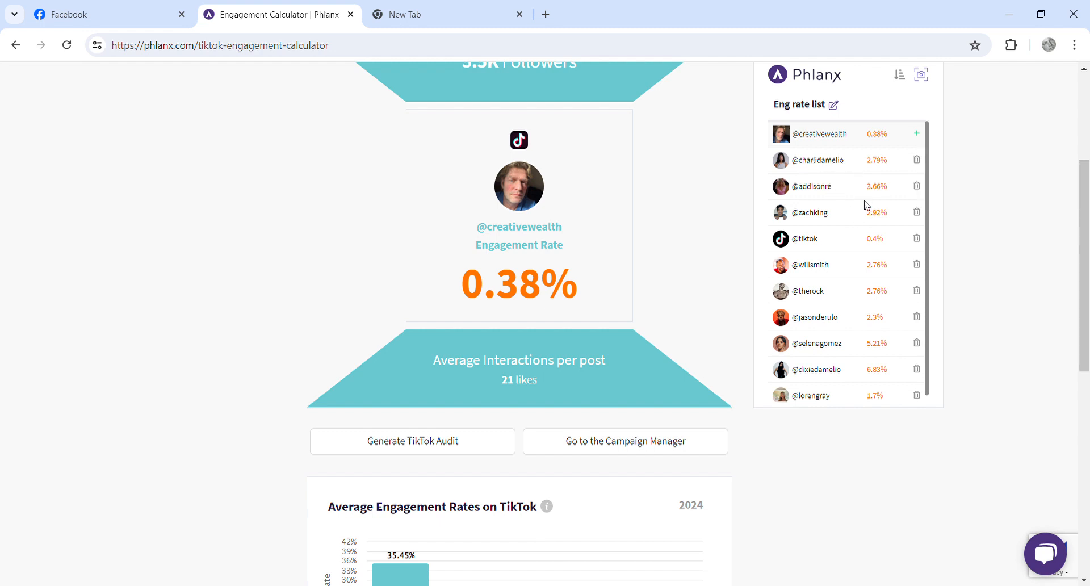
pyautogui.scroll(-3)
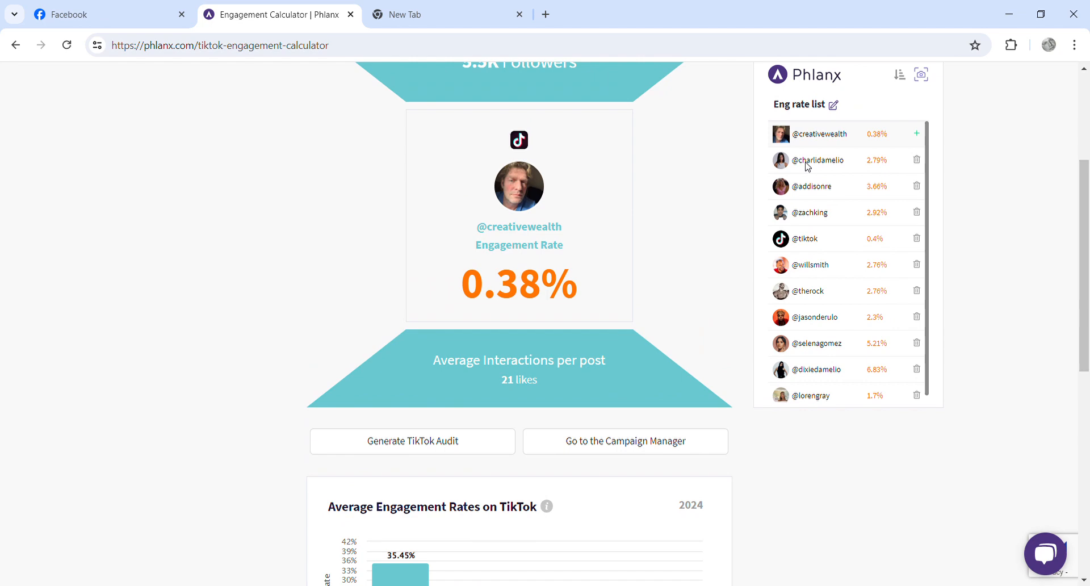
pyautogui.scroll(-3)
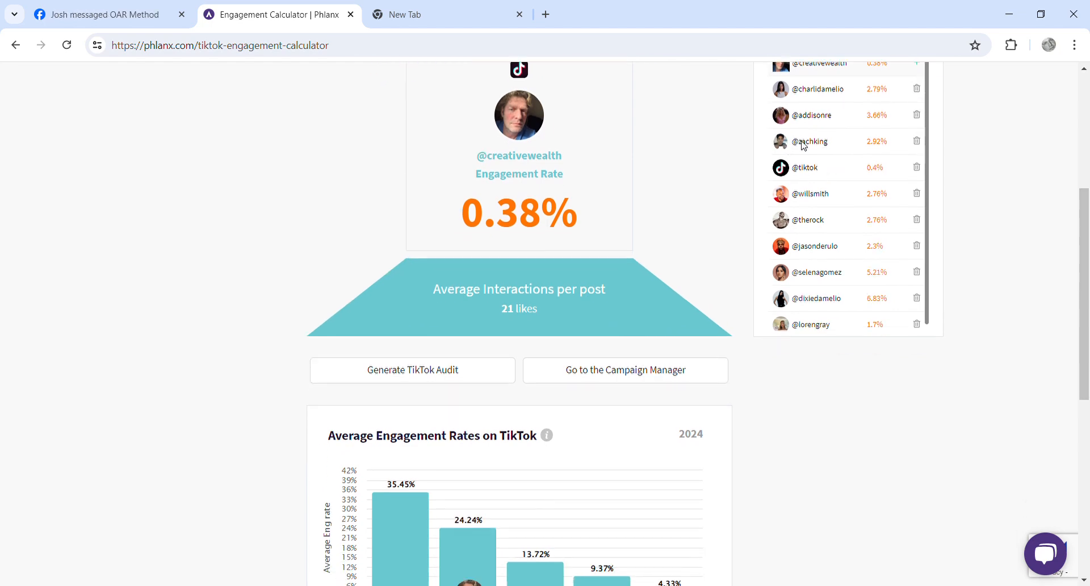
# Try zachking's list entry, dismiss the subscription notice, and switch to the new tab
pyautogui.click(411, 369)
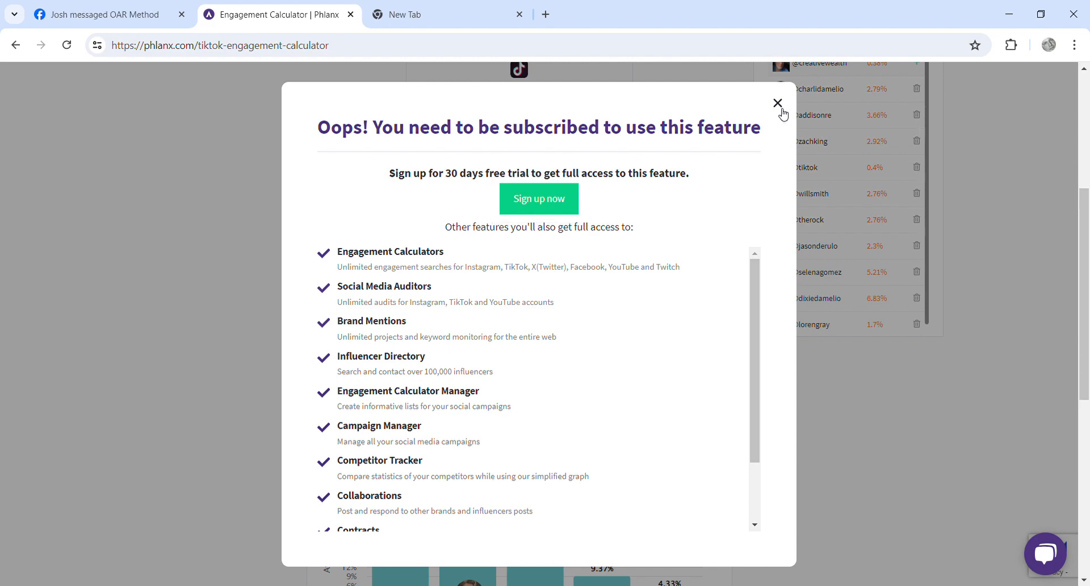
pyautogui.click(776, 103)
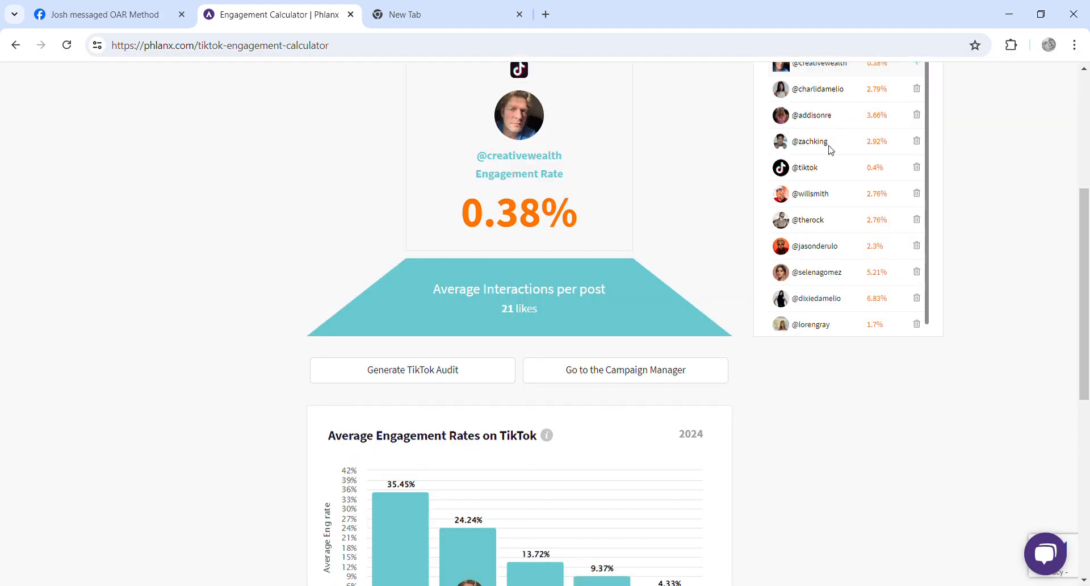
pyautogui.click(411, 369)
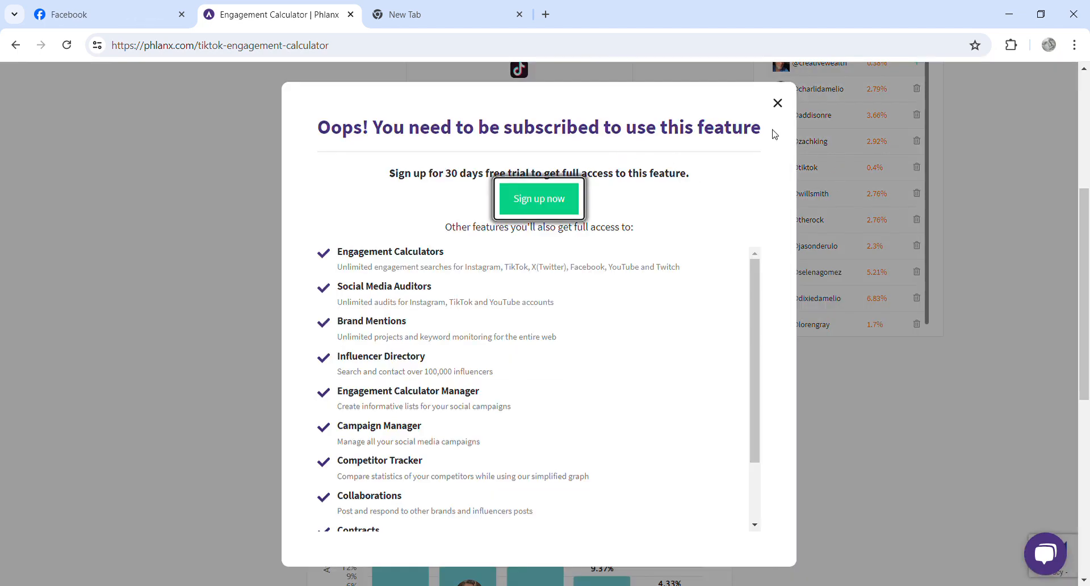
pyautogui.click(445, 14)
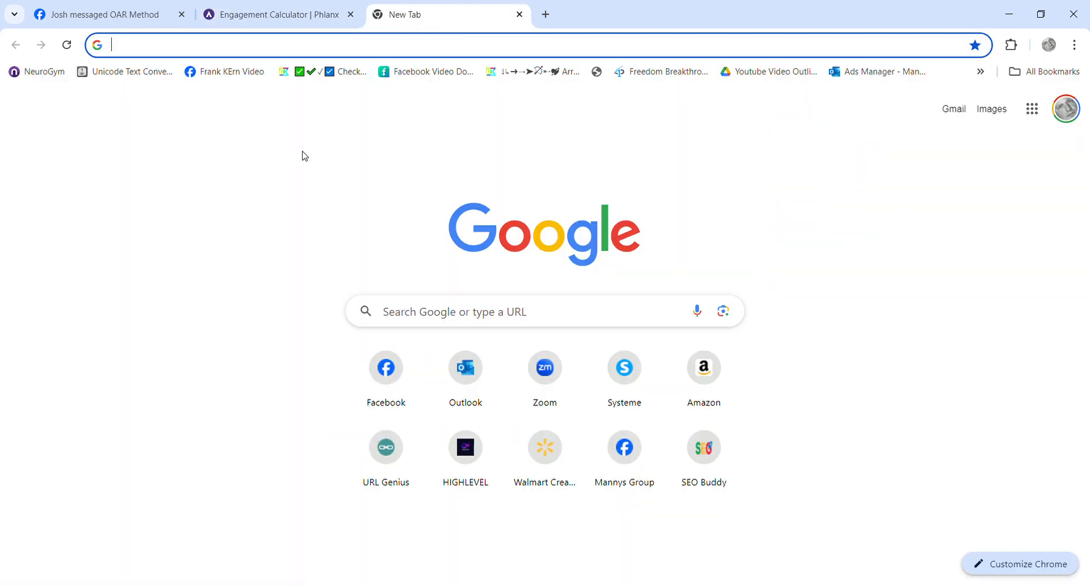
pyautogui.write('titktok')
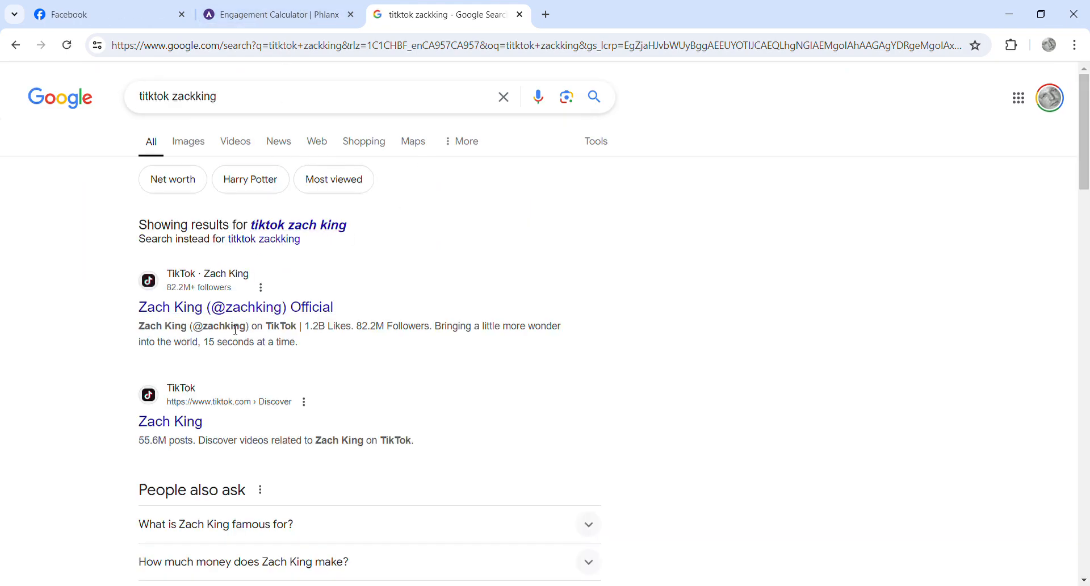
pyautogui.click(235, 307)
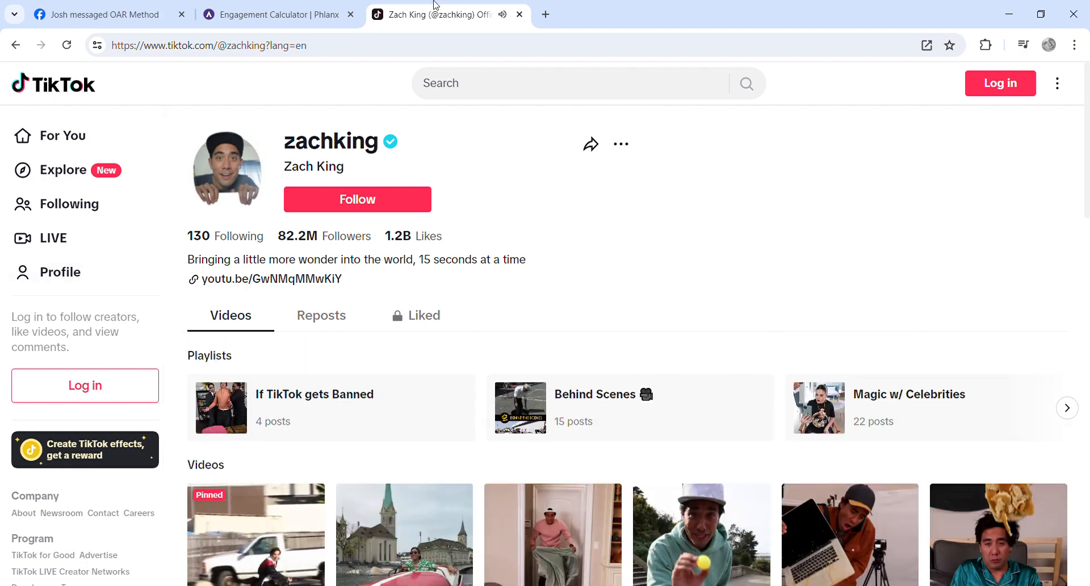
# Close the Zach King TikTok tab, returning to the creativewealth results in Phlanx
pyautogui.click(272, 14)
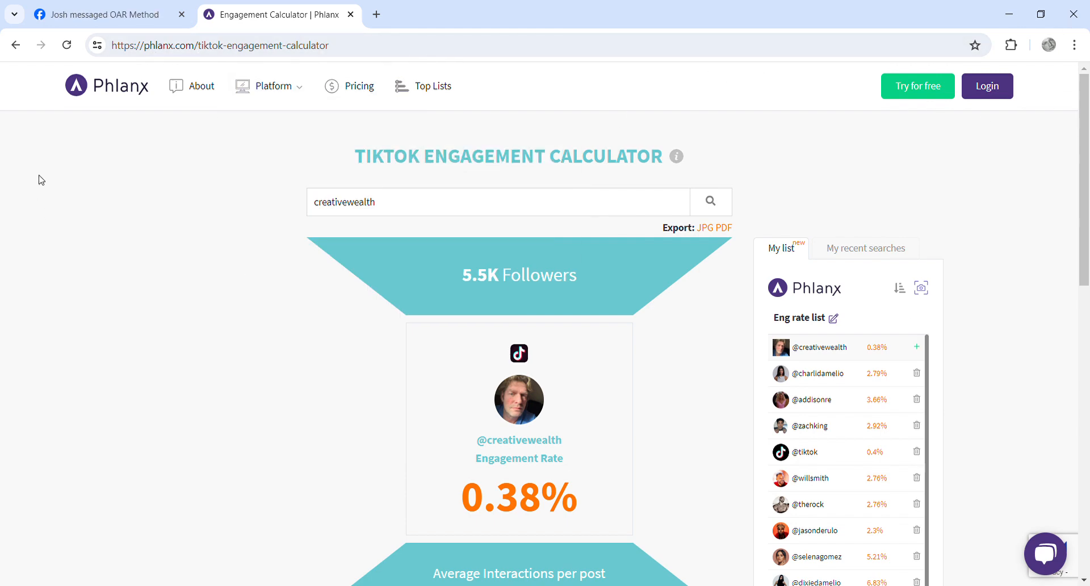
pyautogui.scroll(-3)
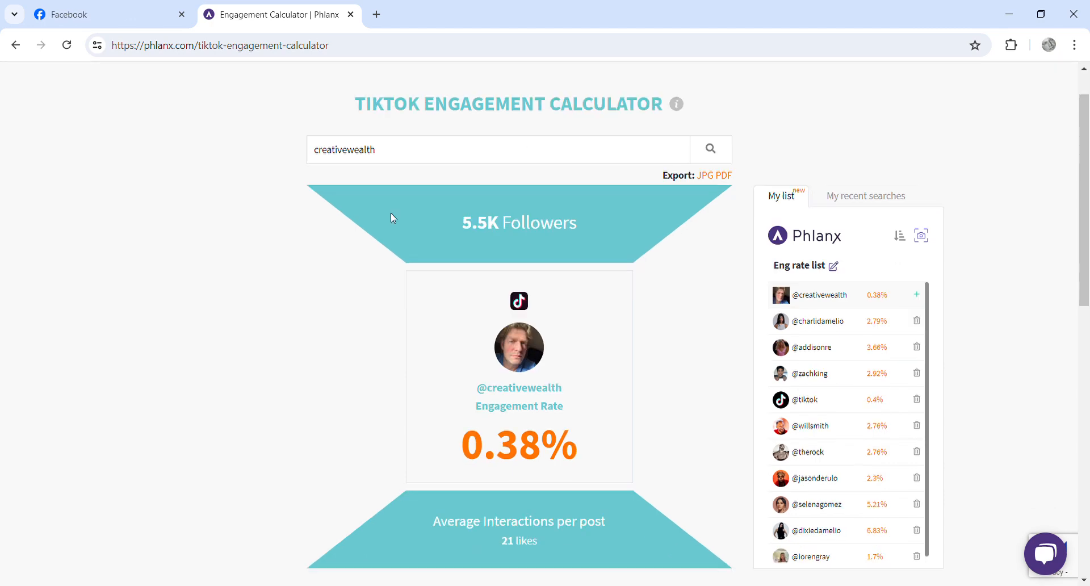